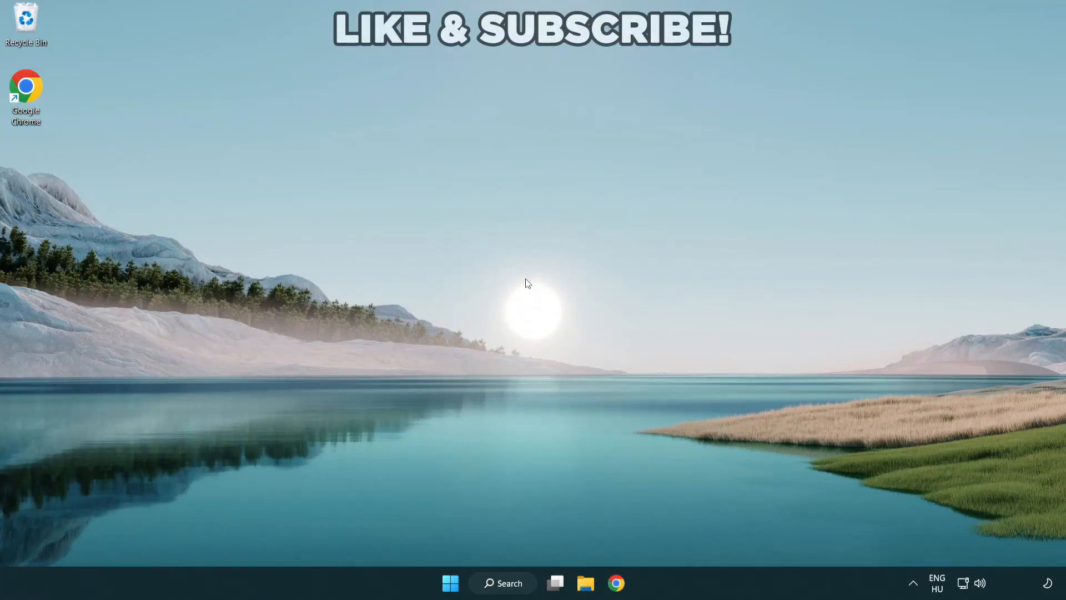
pyautogui.moveTo(526, 281)
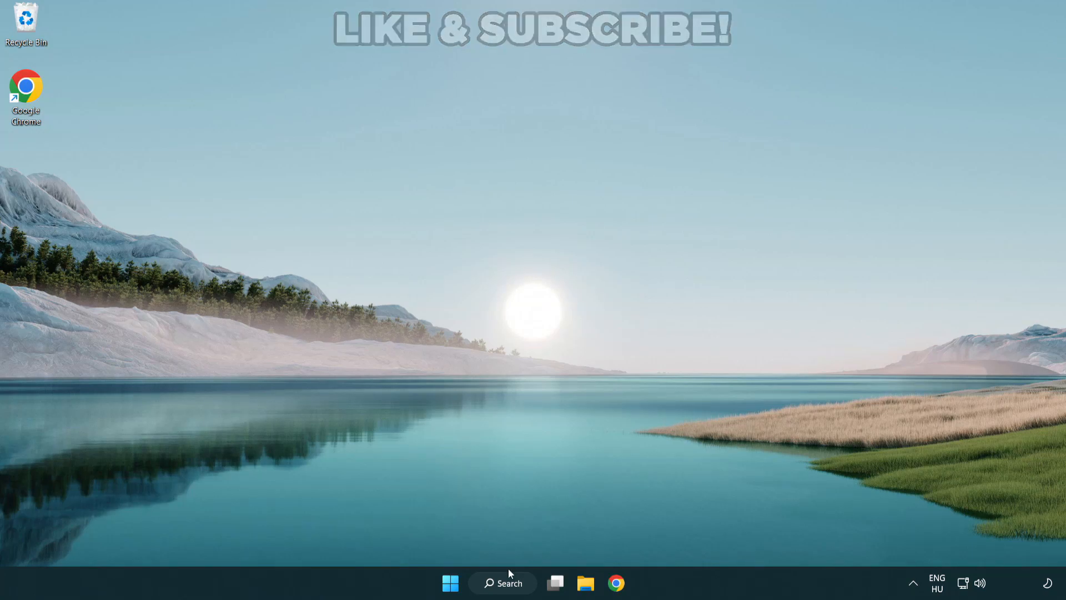
# Search Windows for 'device manager' so Device Manager appears as the best match
pyautogui.click(503, 582)
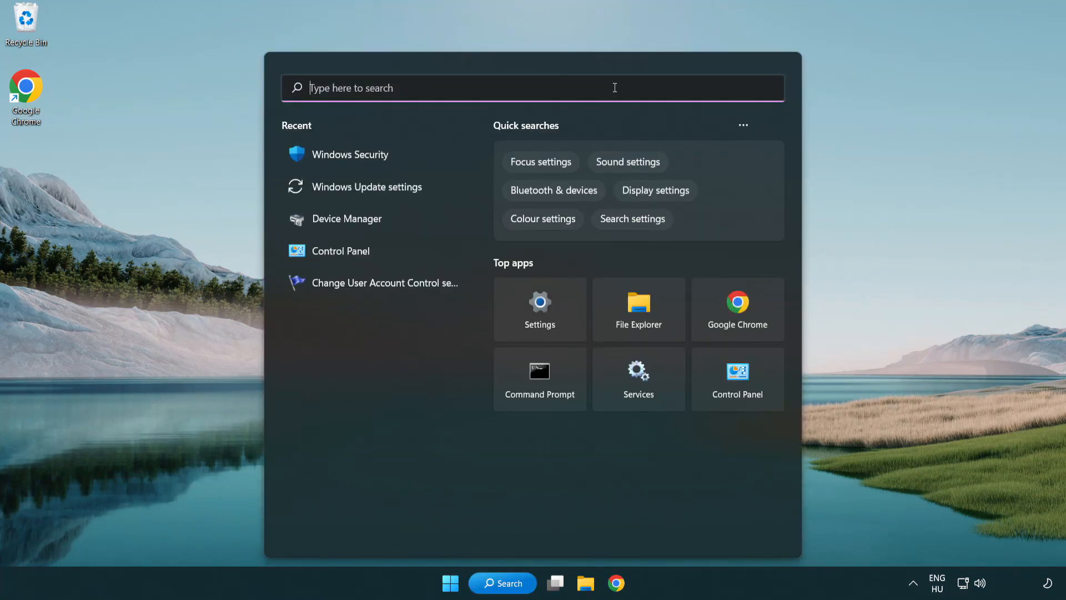
pyautogui.write('device manager')
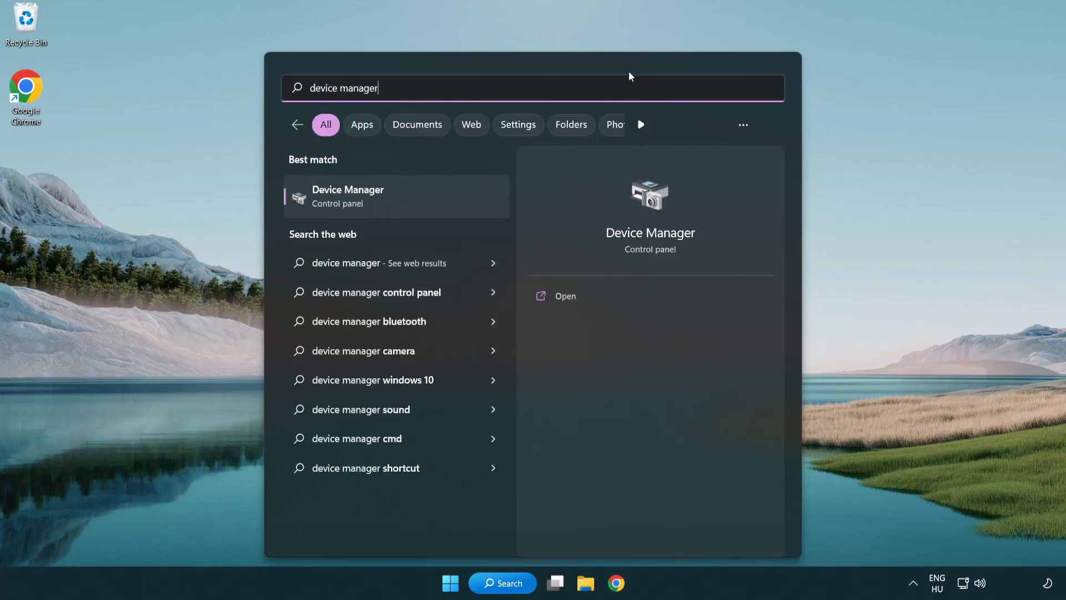
pyautogui.moveTo(427, 205)
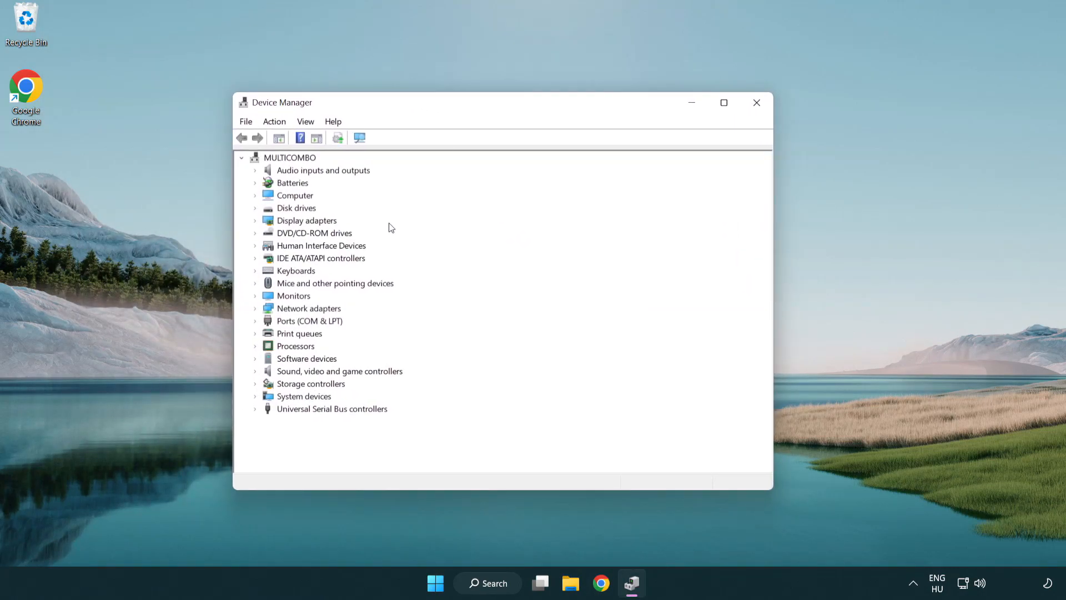
# Expand Display adapters and choose Update driver for the VMware SVGA 3D adapter
pyautogui.click(306, 220)
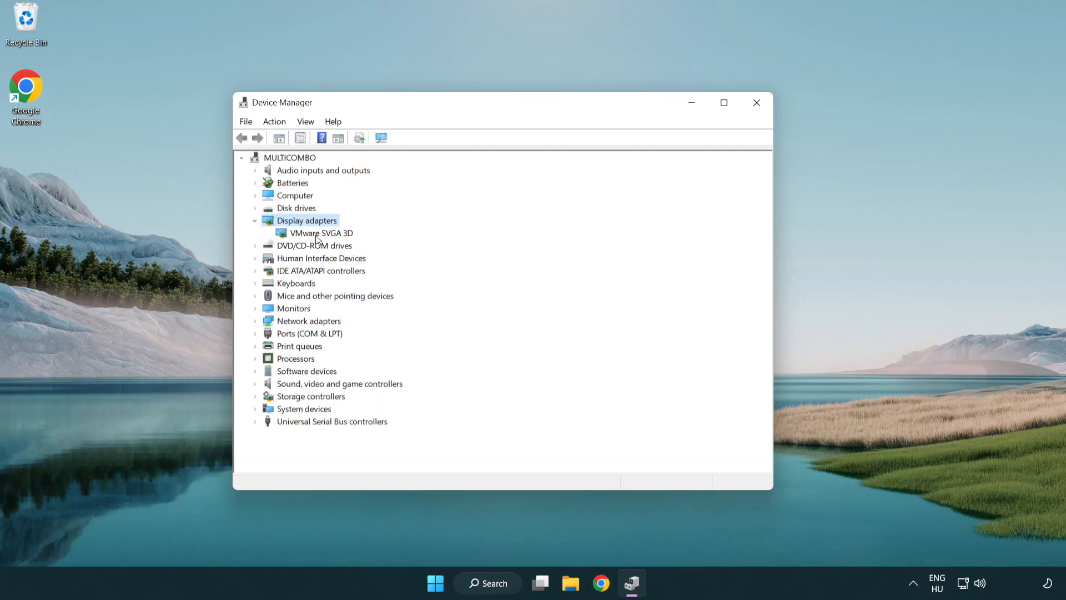
pyautogui.click(321, 233)
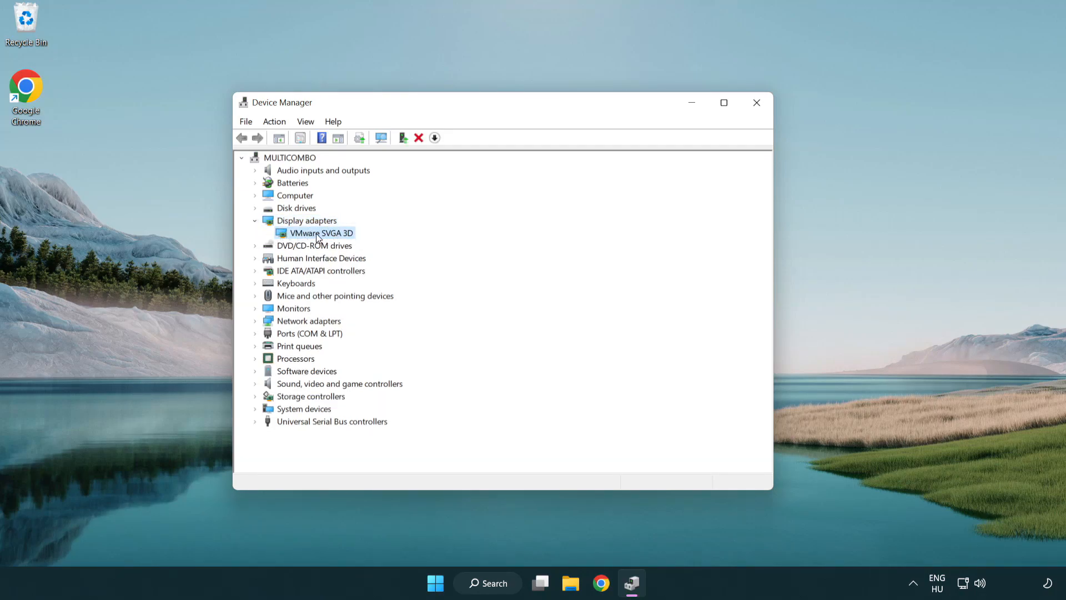
pyautogui.rightClick(322, 232)
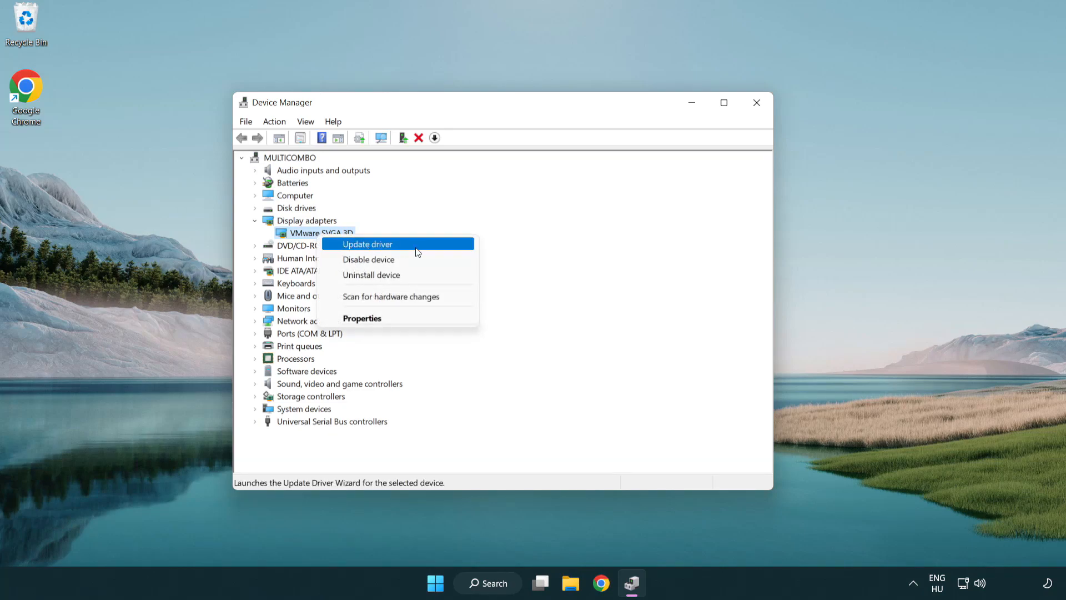
pyautogui.click(366, 244)
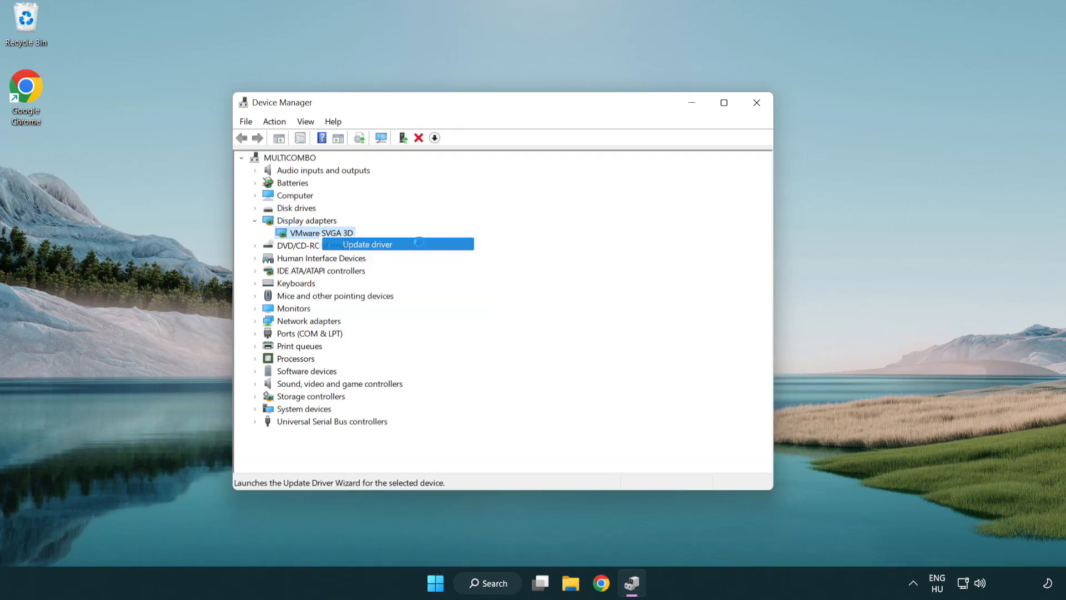
# Search automatically for VMware SVGA 3D drivers and close the 'best driver installed' result
pyautogui.click(367, 244)
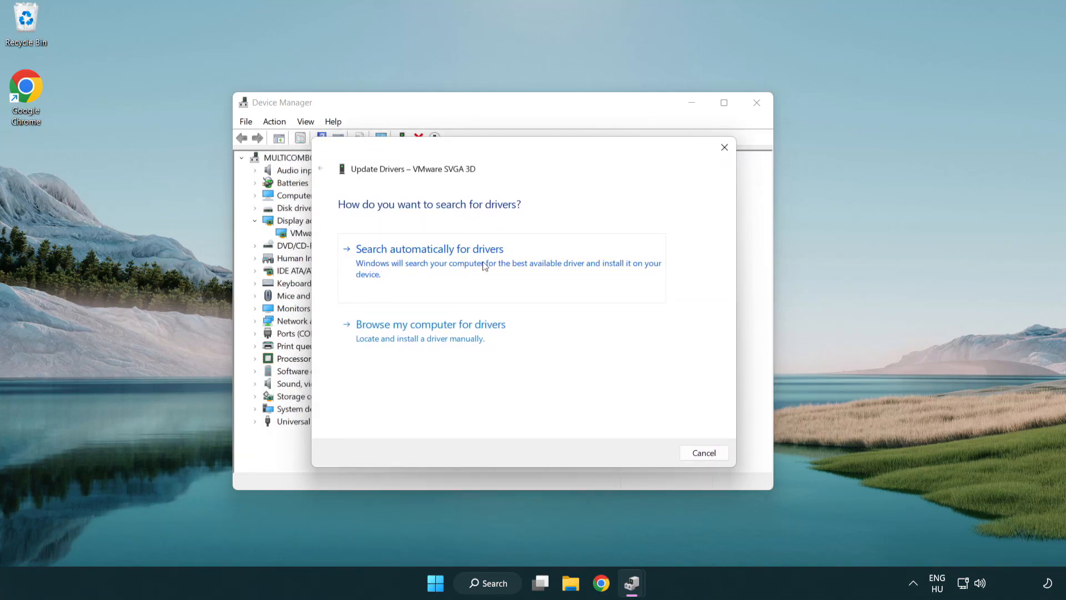
pyautogui.click(428, 248)
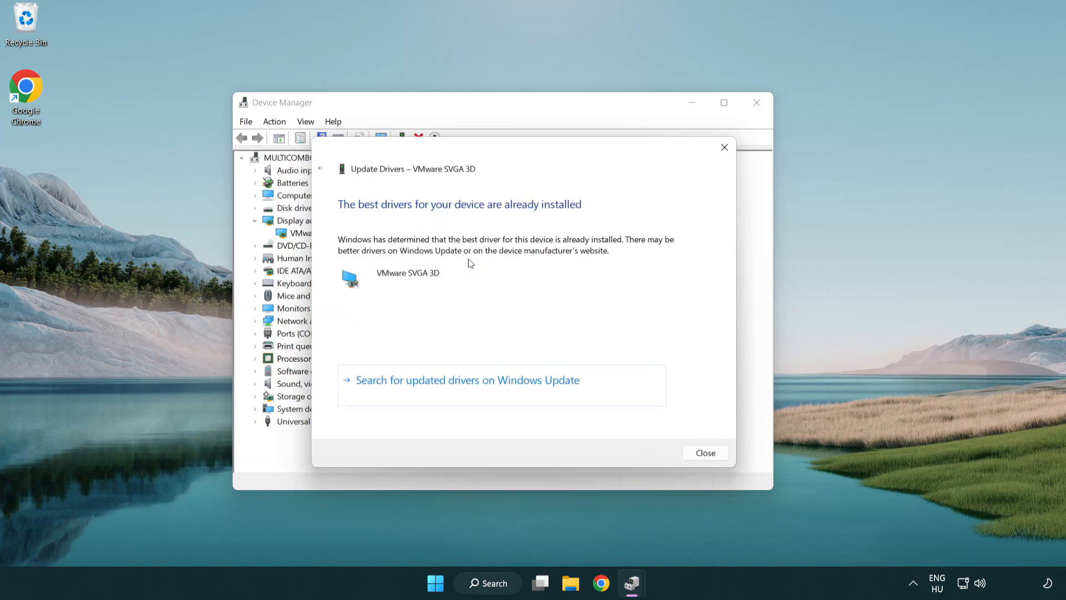
pyautogui.moveTo(363, 216)
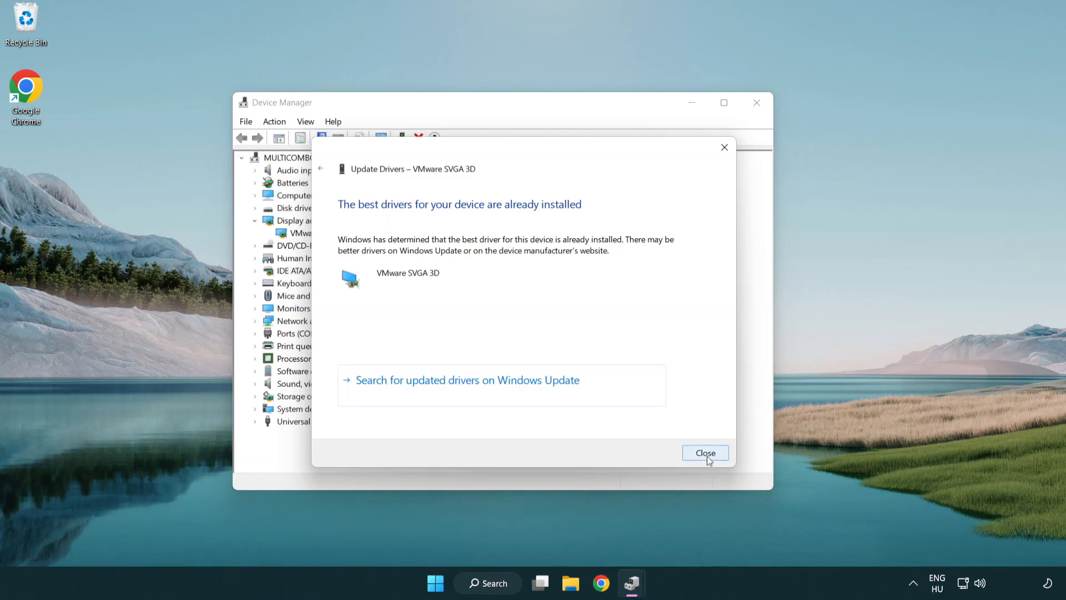
pyautogui.click(705, 453)
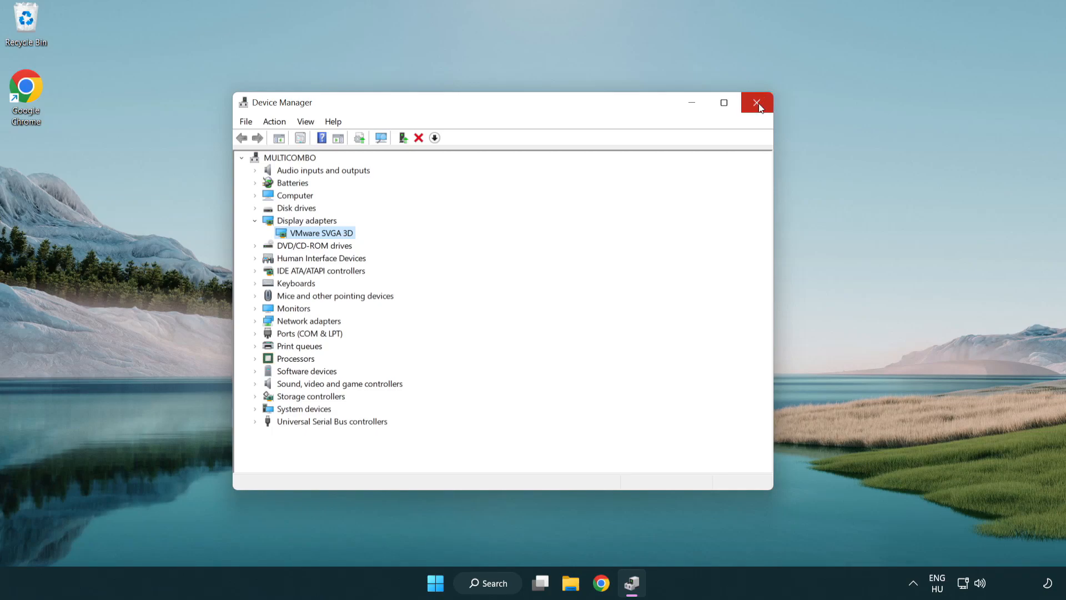
# Close Device Manager and search Windows for 'update' to find Windows Update settings
pyautogui.click(757, 103)
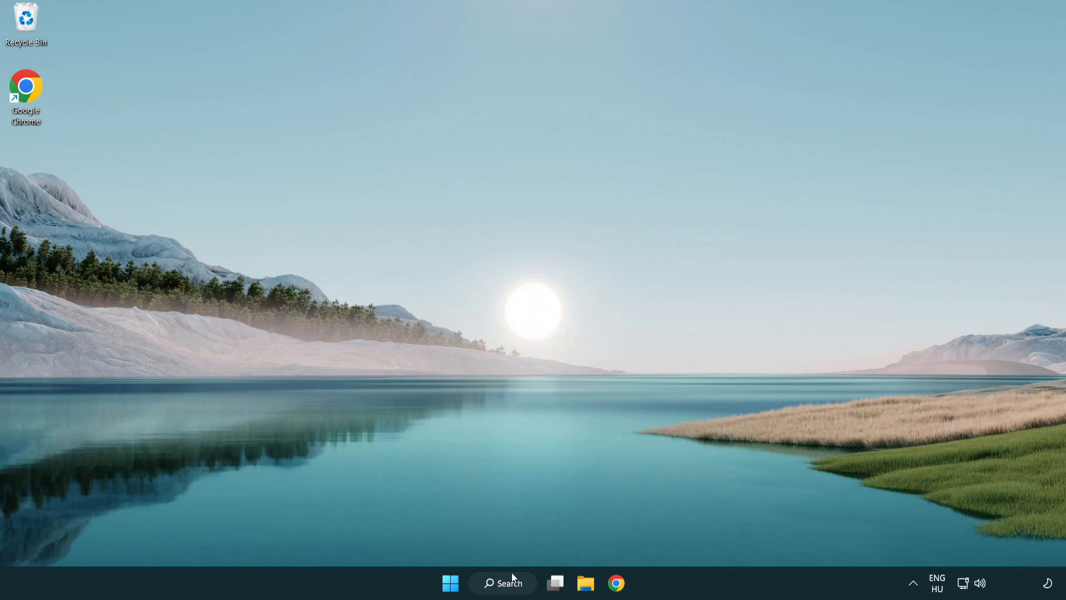
pyautogui.click(503, 582)
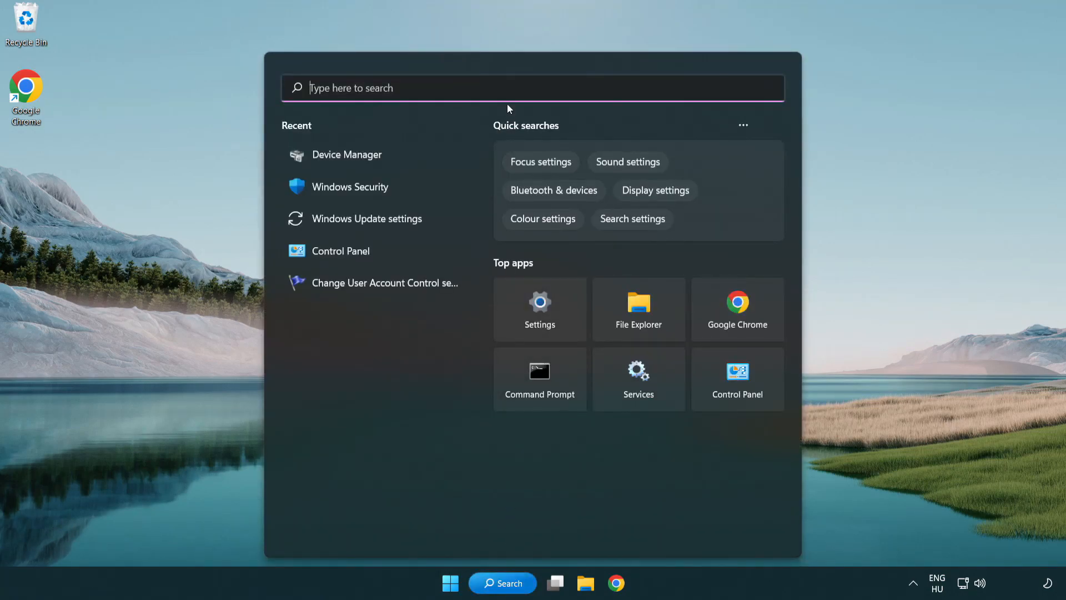
pyautogui.write('u')
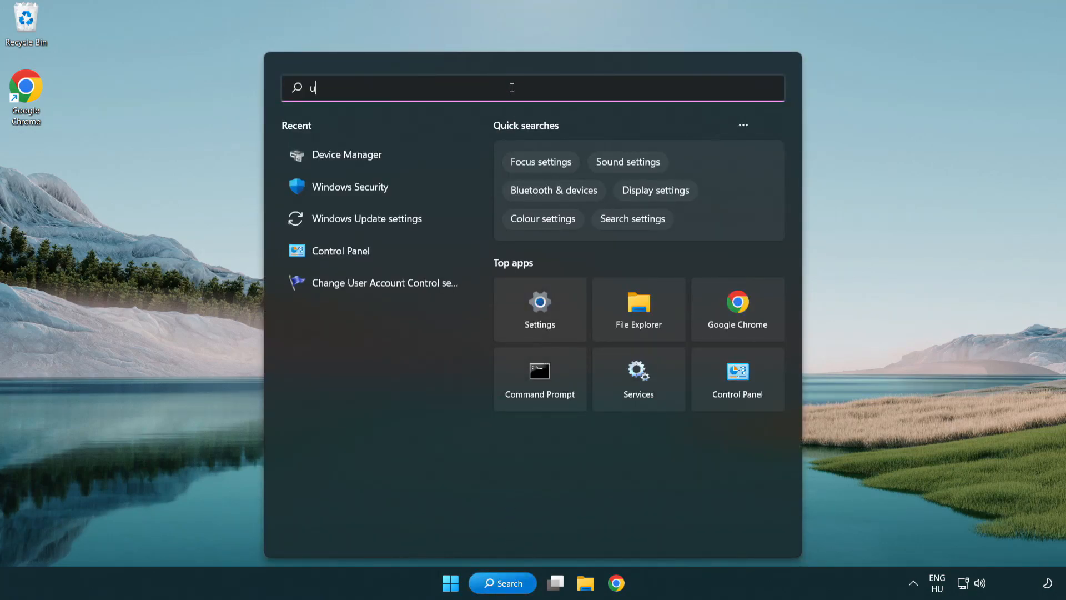
pyautogui.write('pdate')
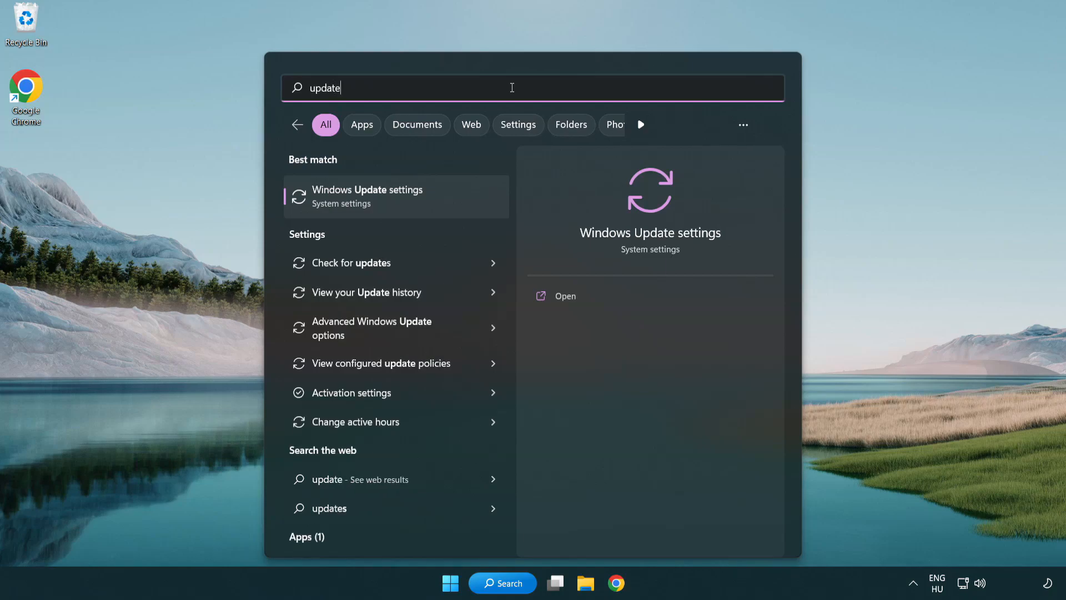
pyautogui.moveTo(416, 205)
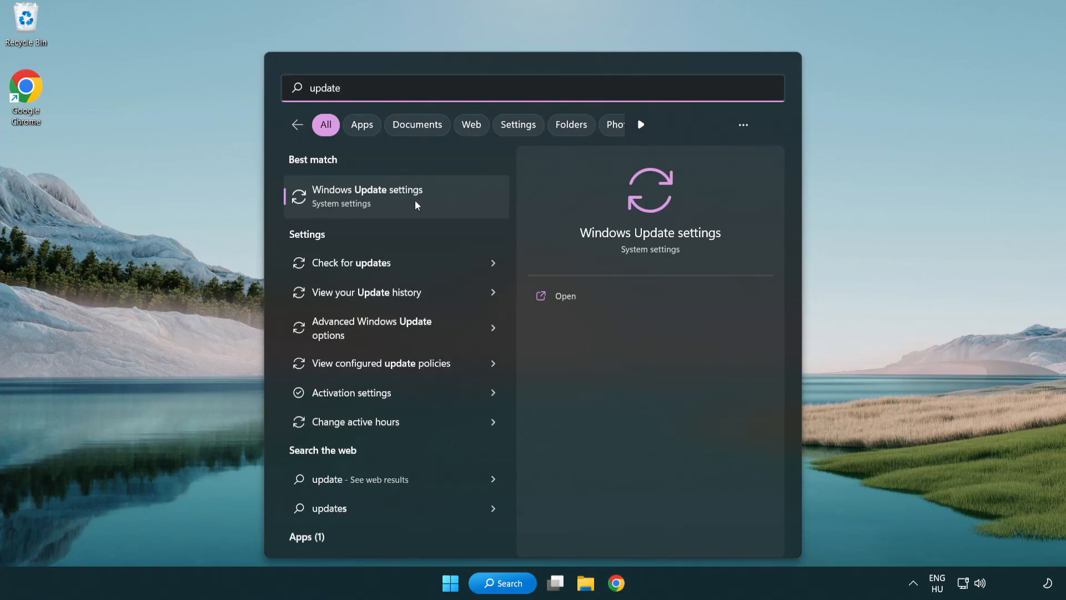
# Open Windows Update settings and run Check for updates, confirming the PC is up to date
pyautogui.click(367, 197)
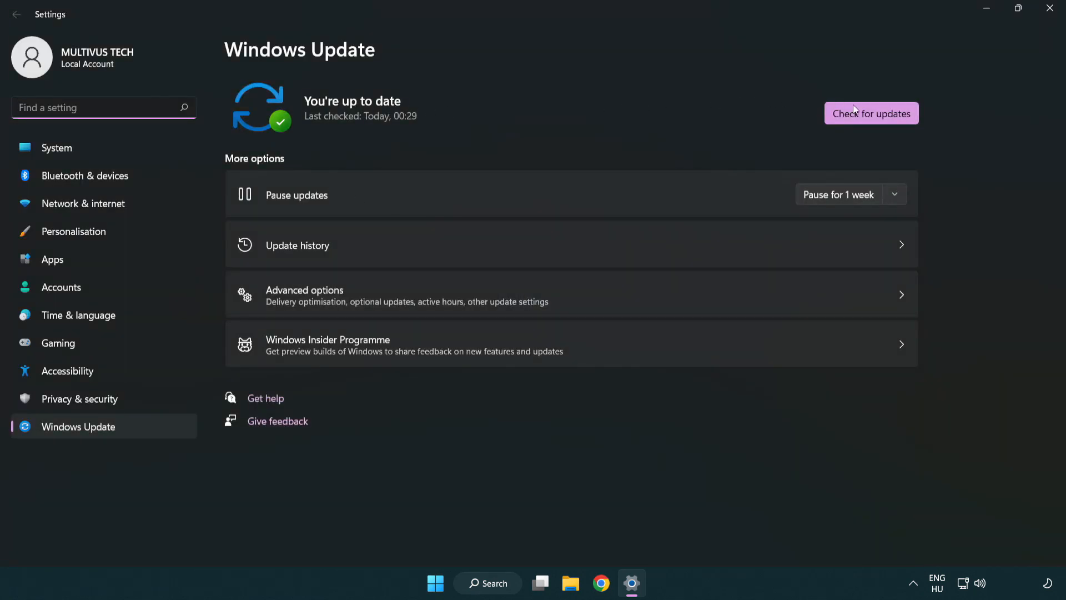
pyautogui.click(871, 113)
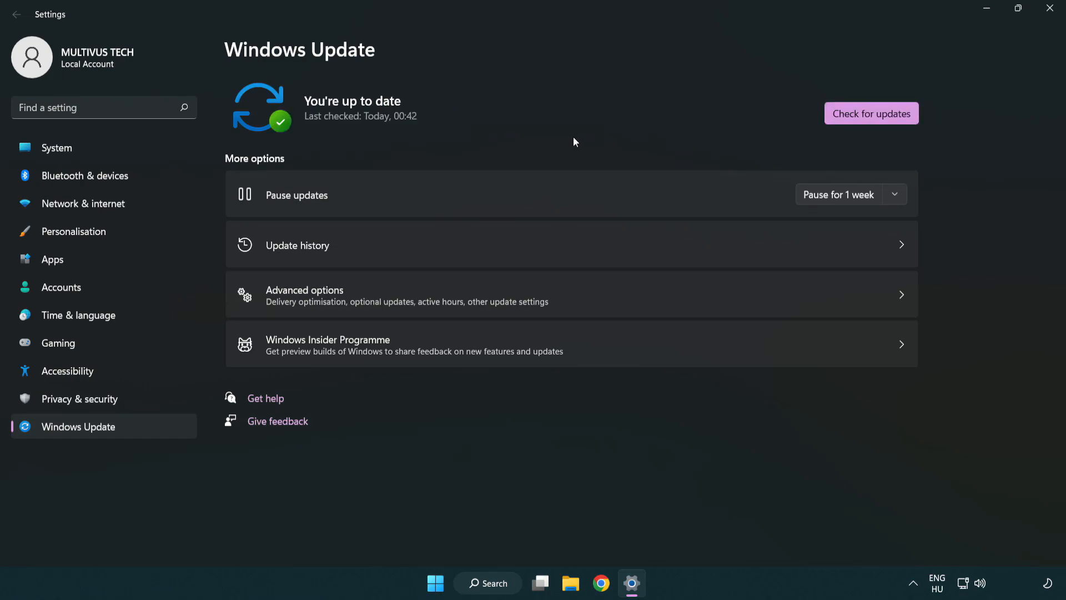
pyautogui.moveTo(907, 69)
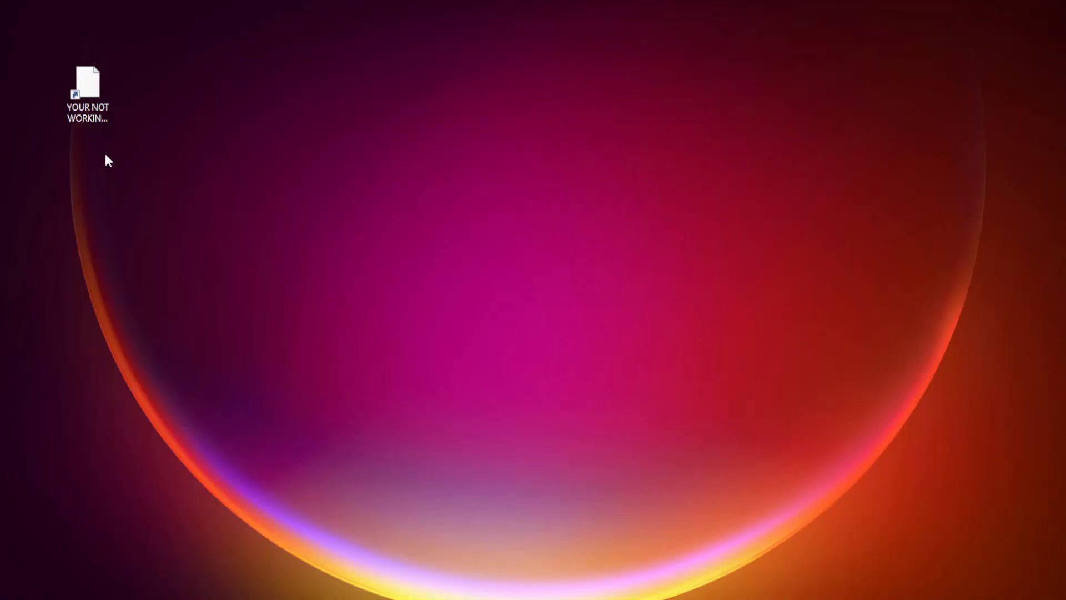
# Open Properties for the 'YOUR NOT WORKING APP' desktop shortcut
pyautogui.click(87, 88)
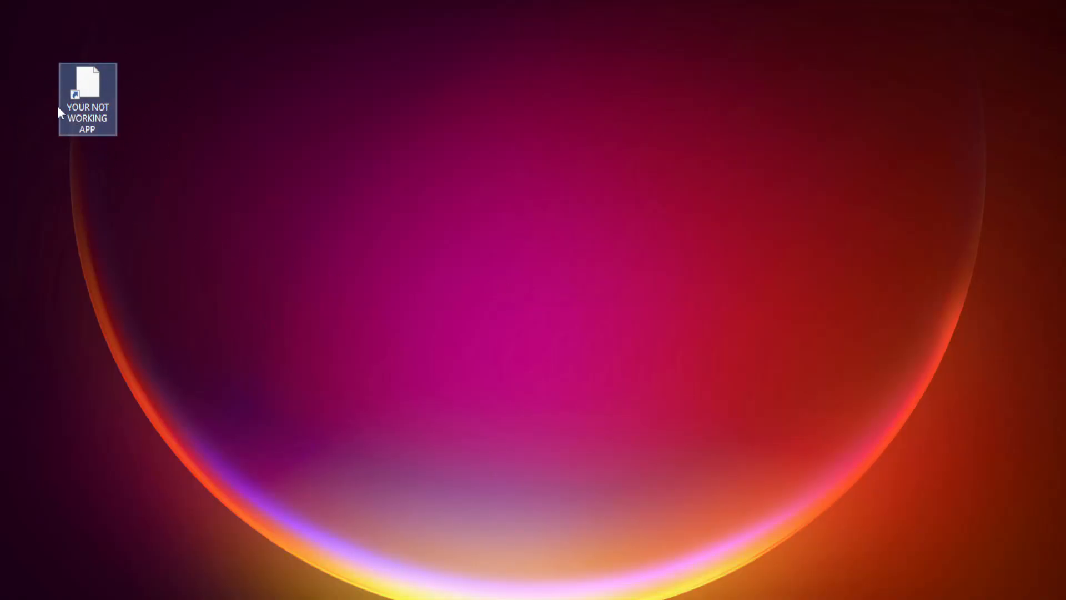
pyautogui.rightClick(86, 100)
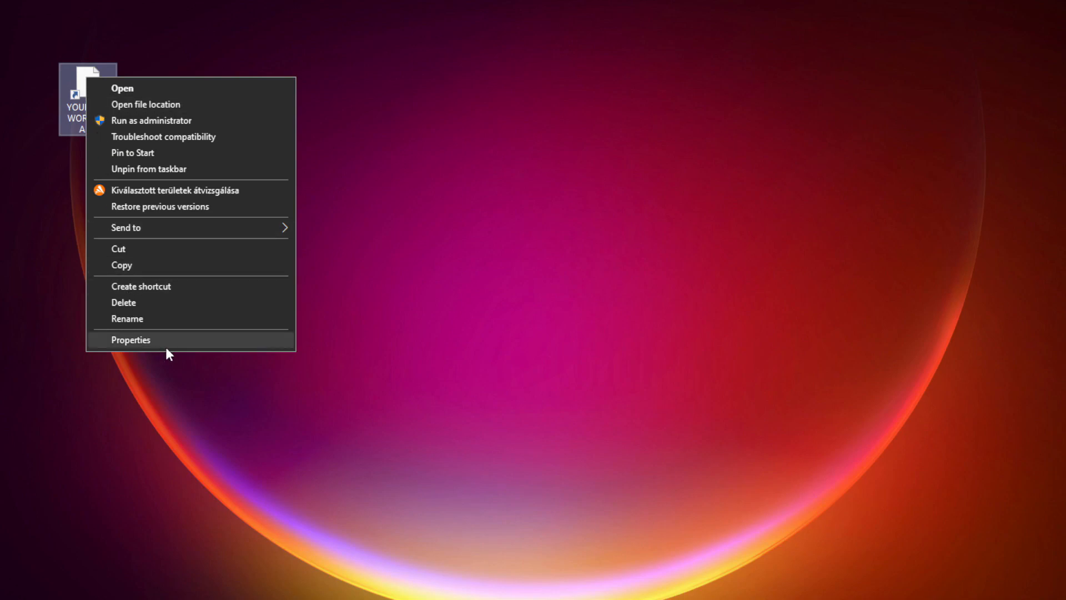
pyautogui.moveTo(215, 345)
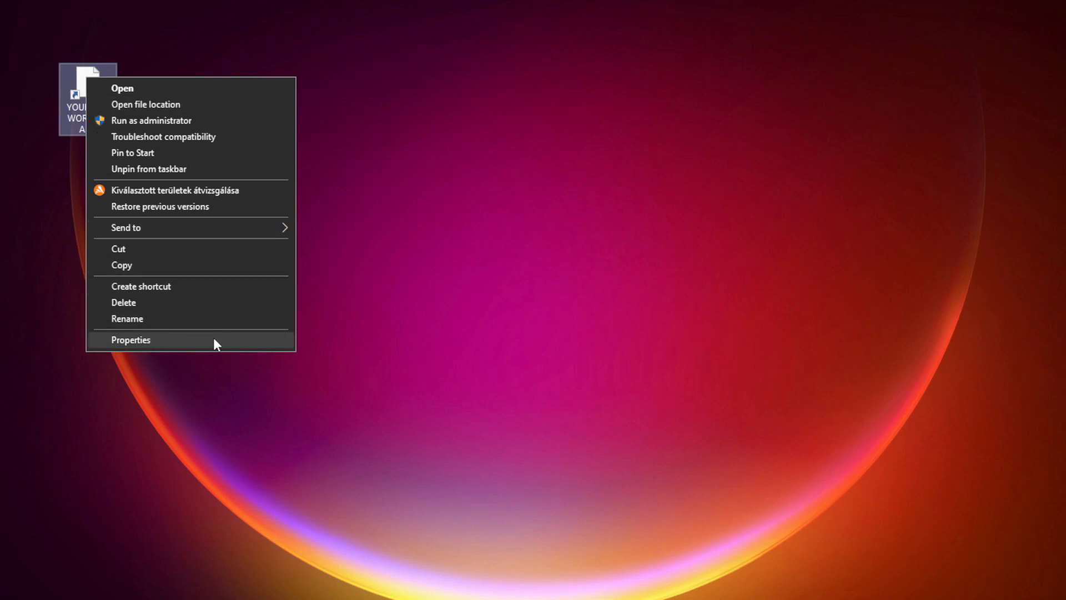
pyautogui.click(130, 339)
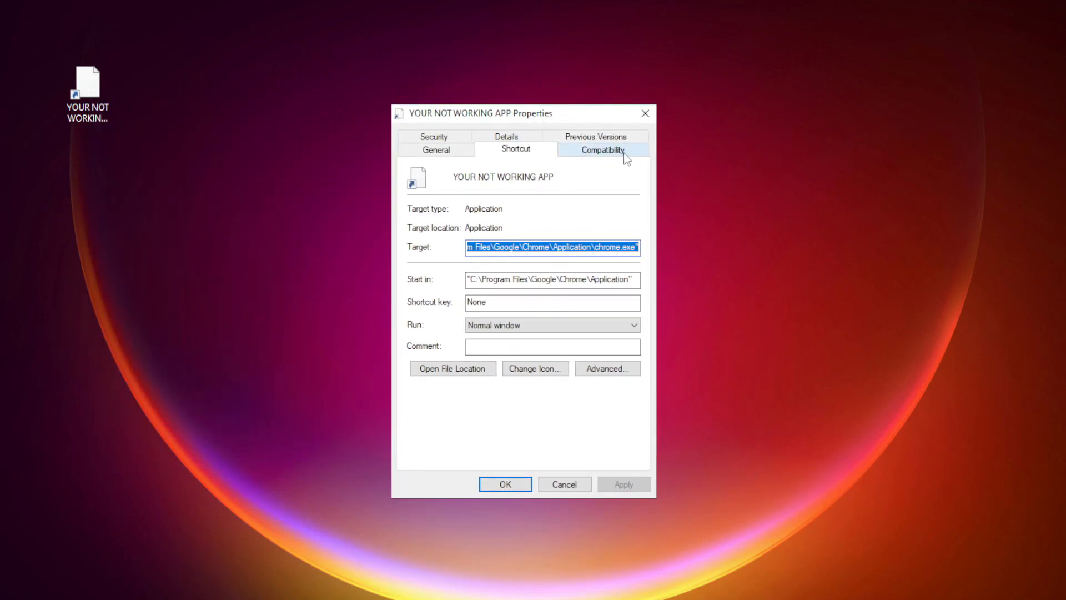
# Set Windows 8 compatibility, disable fullscreen optimizations, run as administrator, and apply
pyautogui.click(601, 149)
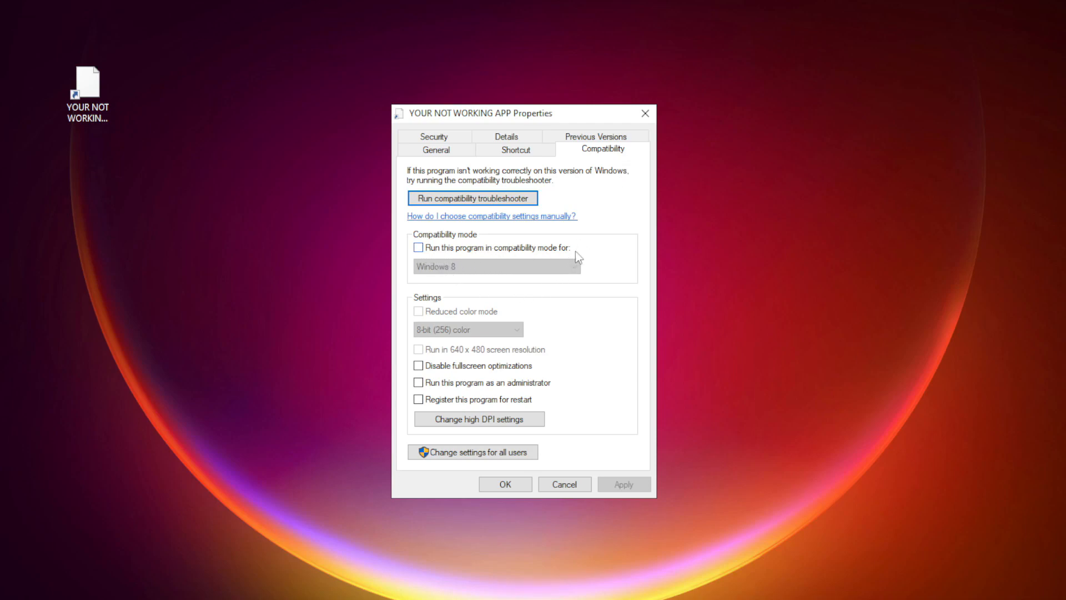
pyautogui.click(418, 247)
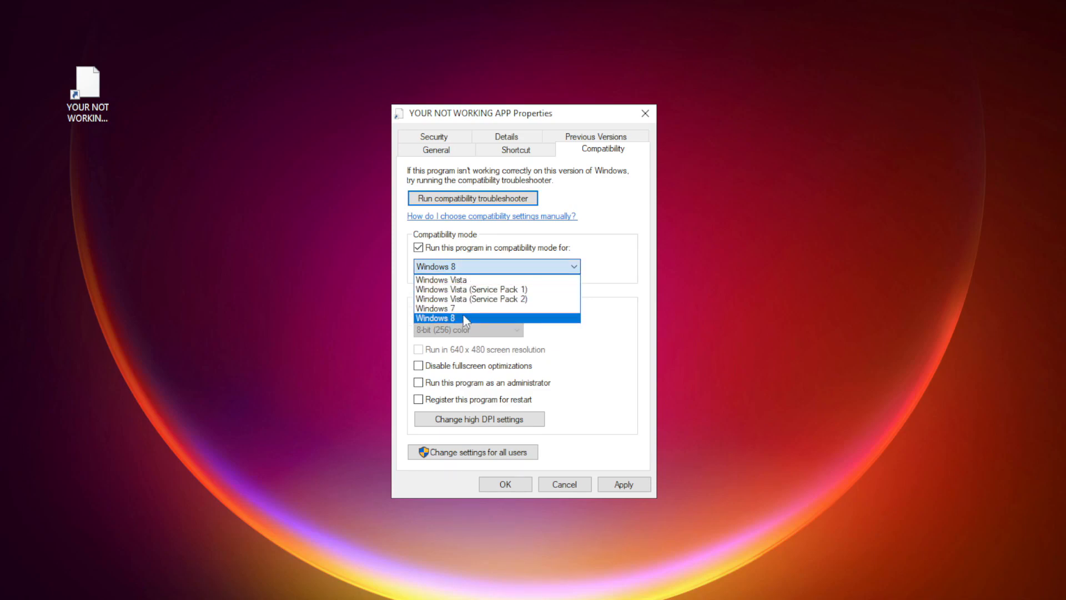
pyautogui.click(436, 319)
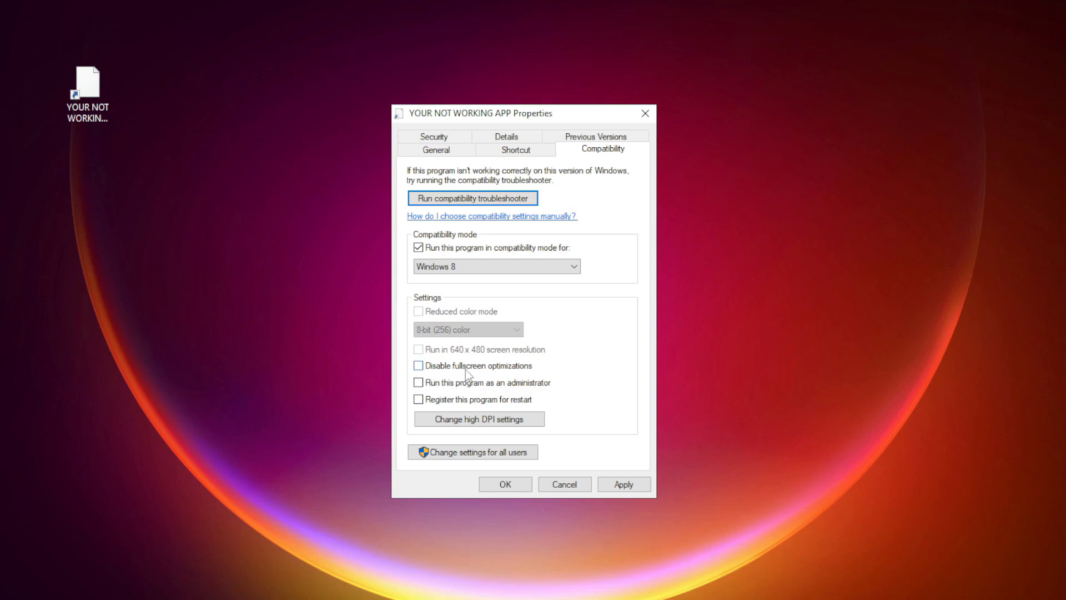
pyautogui.click(418, 366)
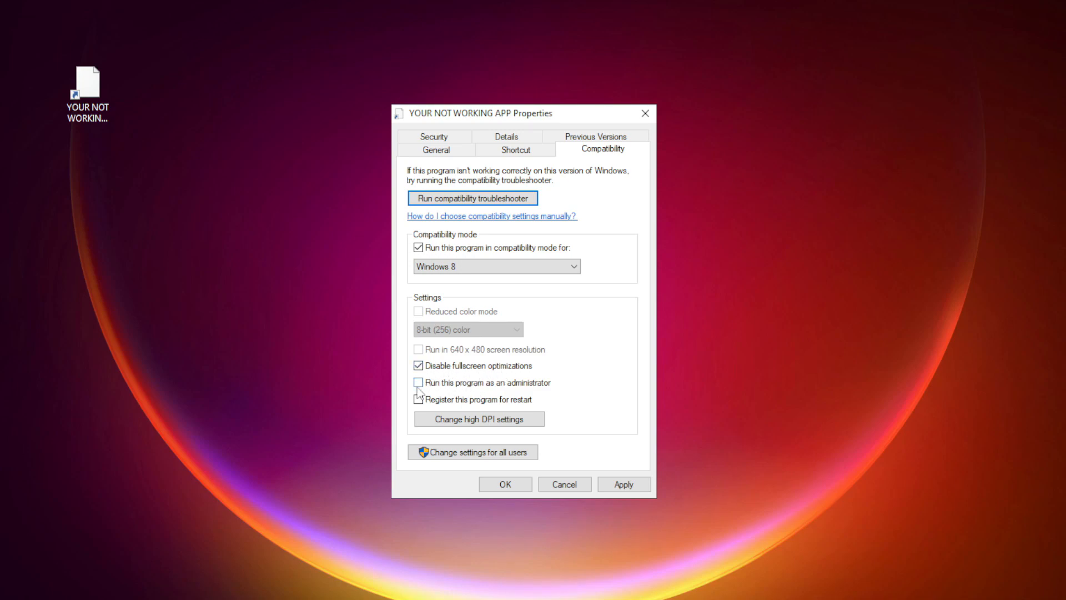
pyautogui.click(418, 383)
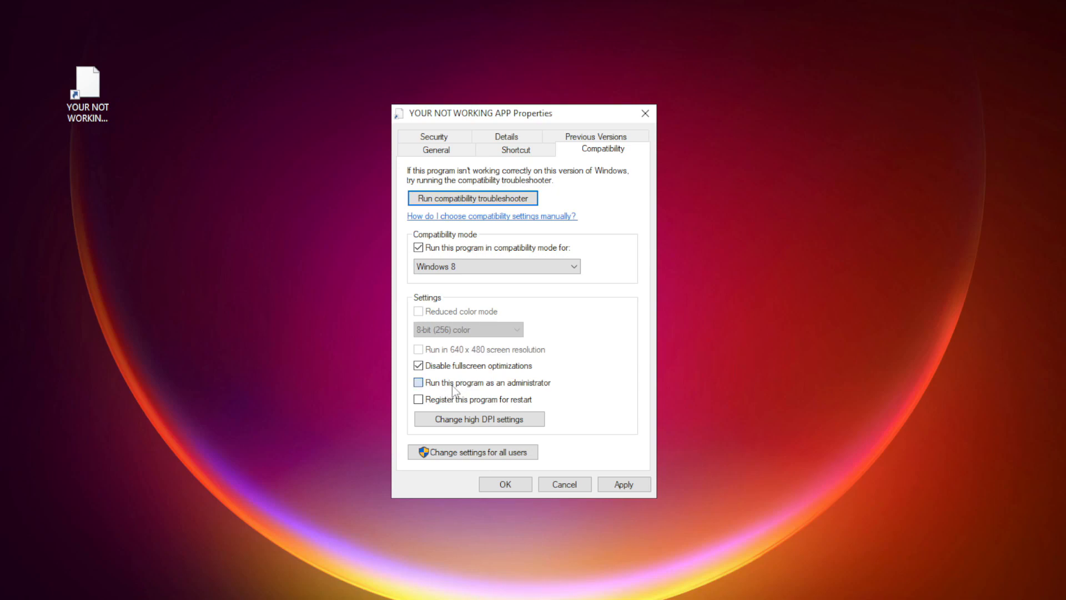
pyautogui.click(418, 382)
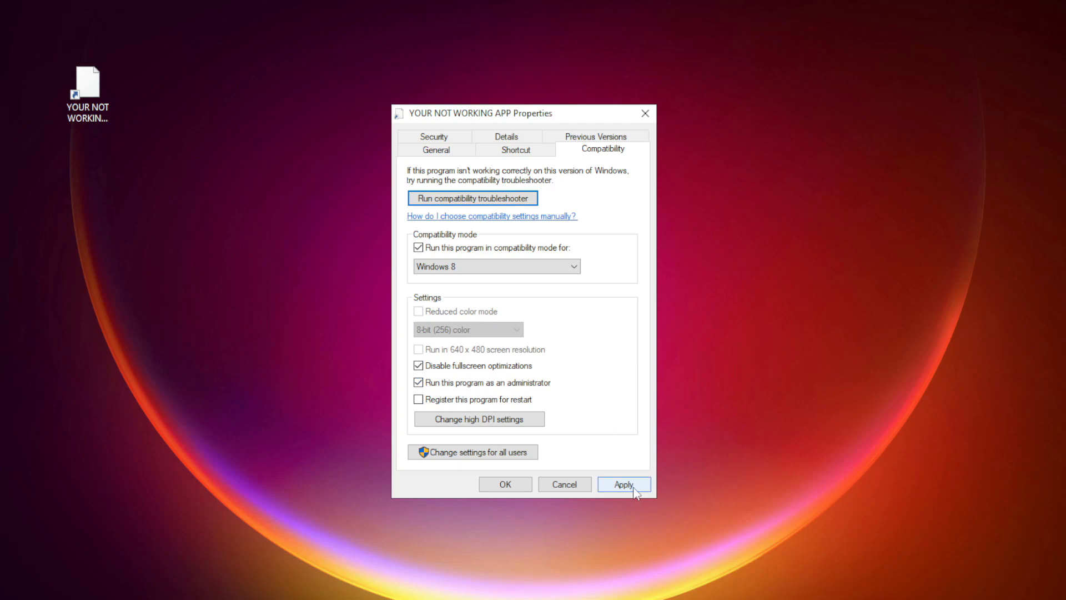
pyautogui.click(505, 483)
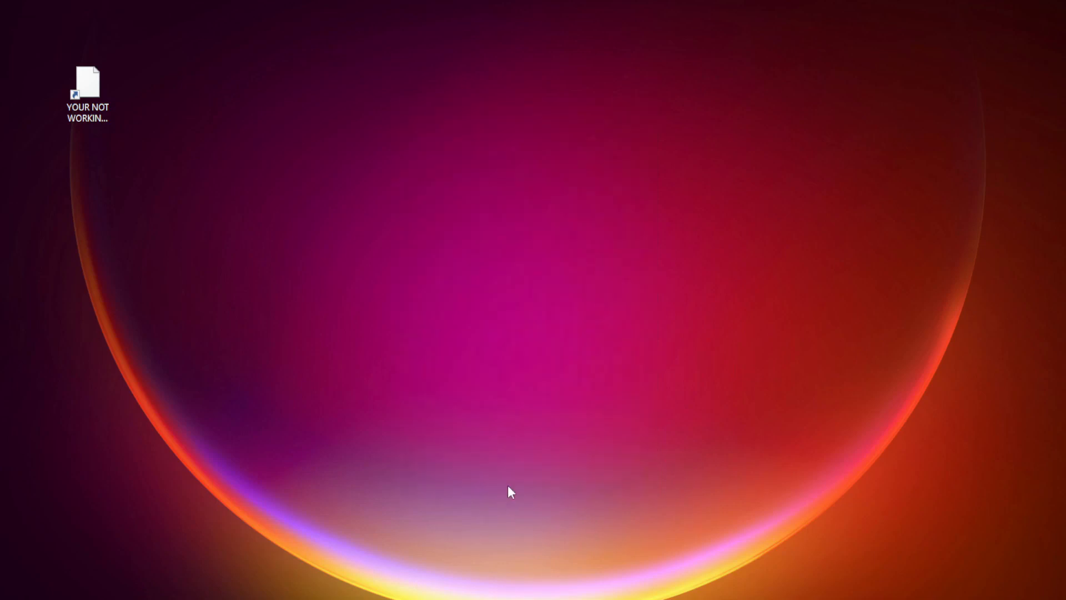
pyautogui.click(87, 89)
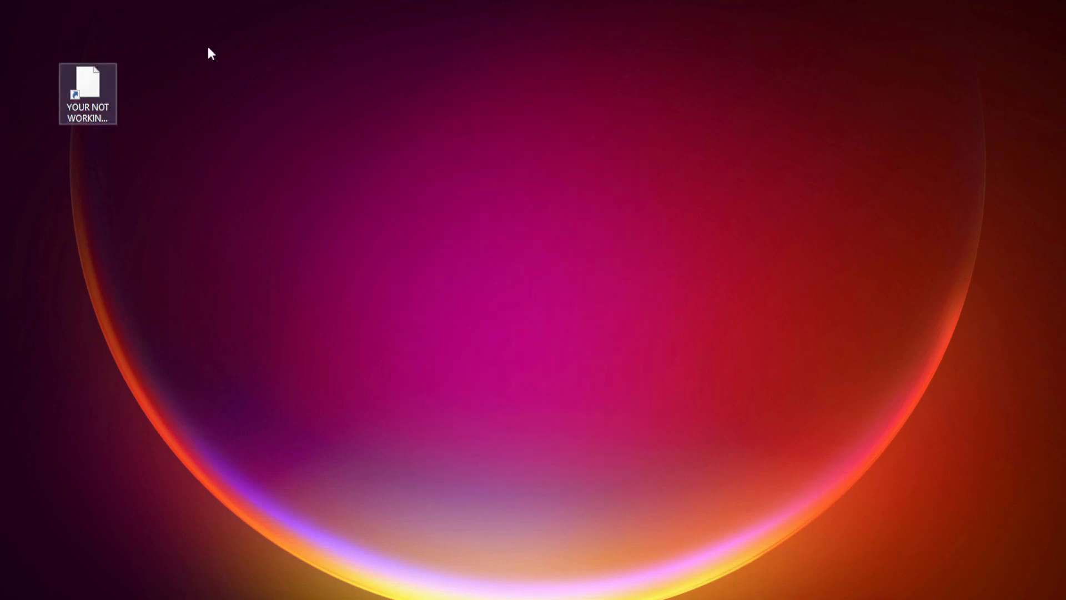
pyautogui.click(87, 92)
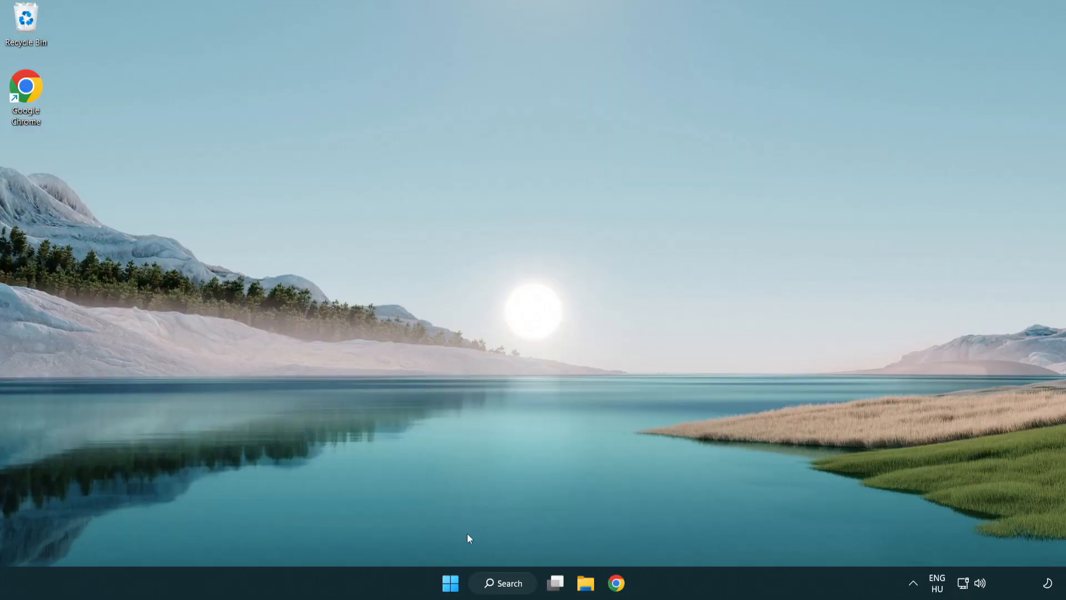
# Right-click the Start button to bring up the system tools menu with Task Manager
pyautogui.rightClick(449, 583)
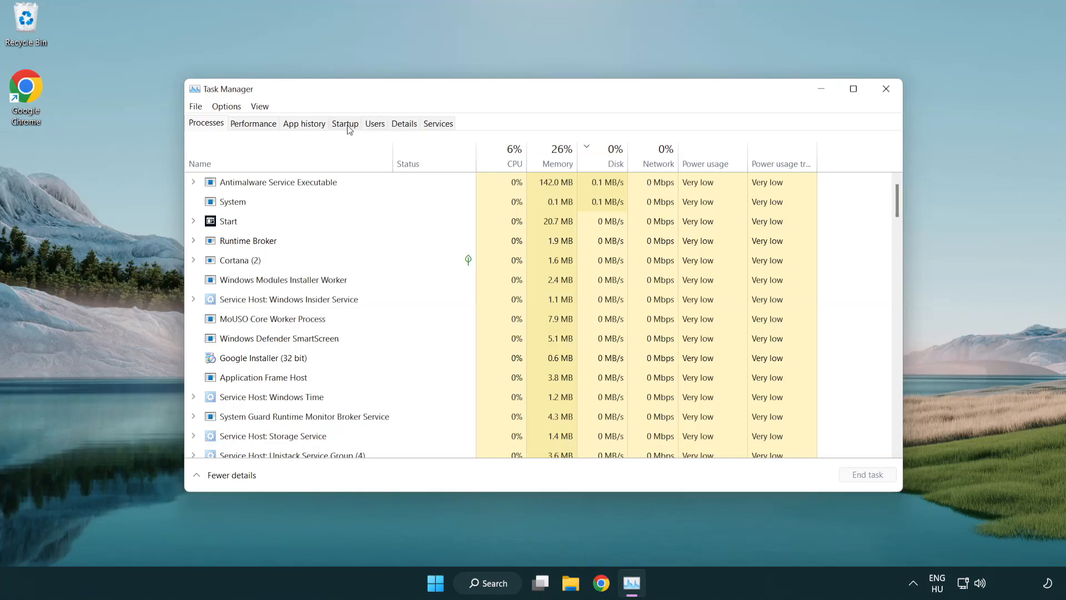
# Disable Terminal, Phone Link, Cortana and Windows Security notifications at startup, then close Task Manager
pyautogui.click(345, 124)
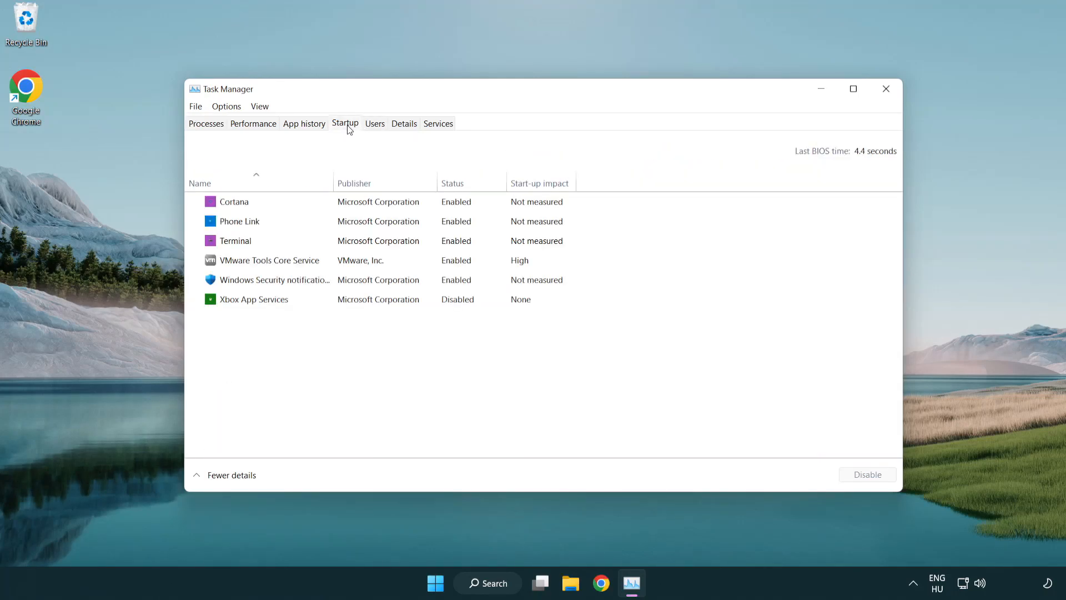
pyautogui.click(234, 201)
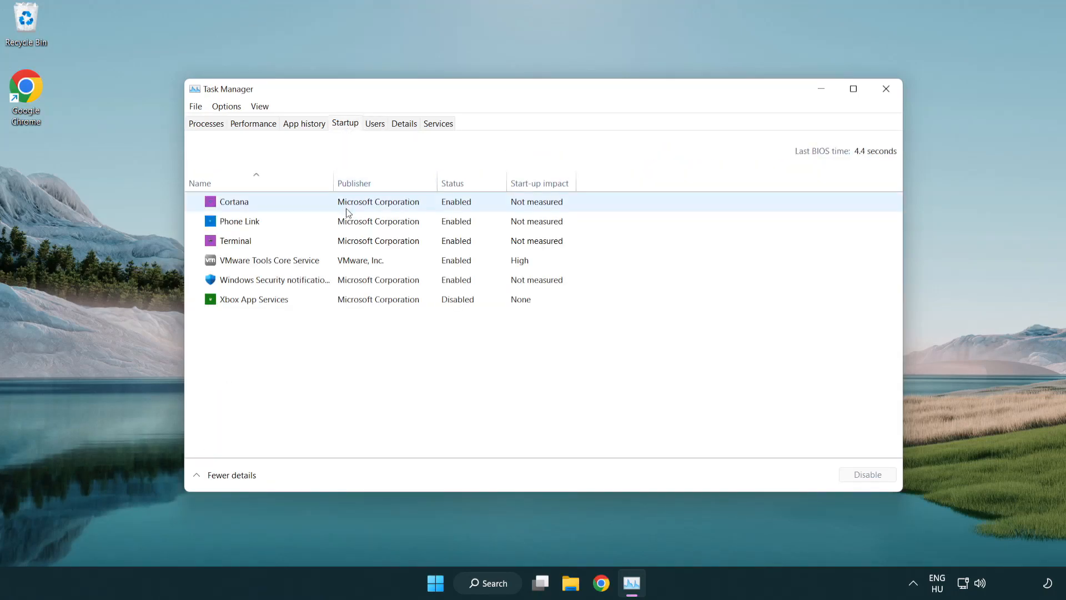
pyautogui.click(235, 239)
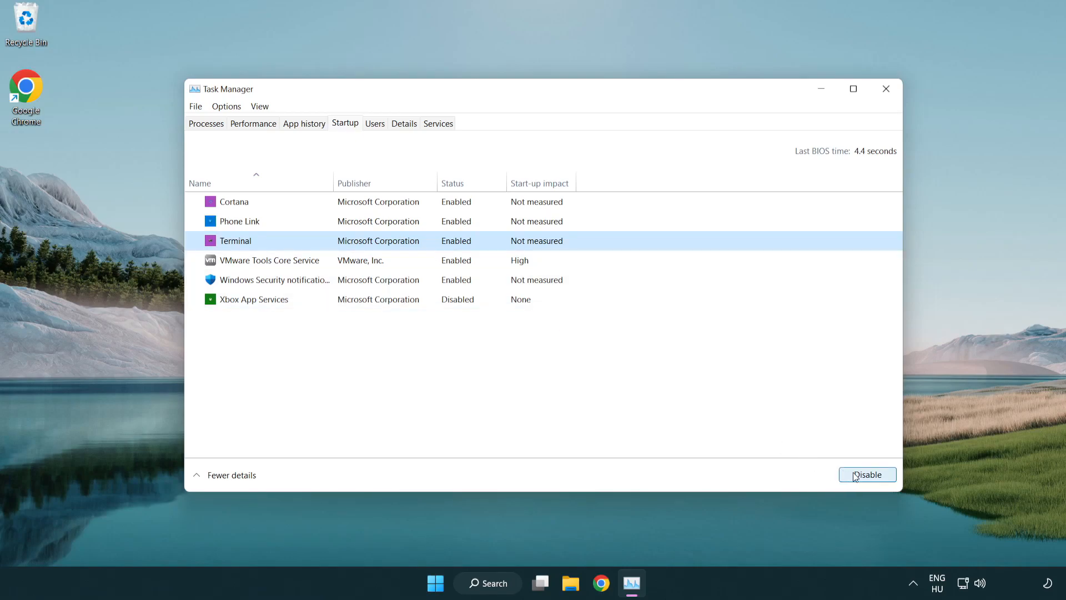
pyautogui.click(866, 473)
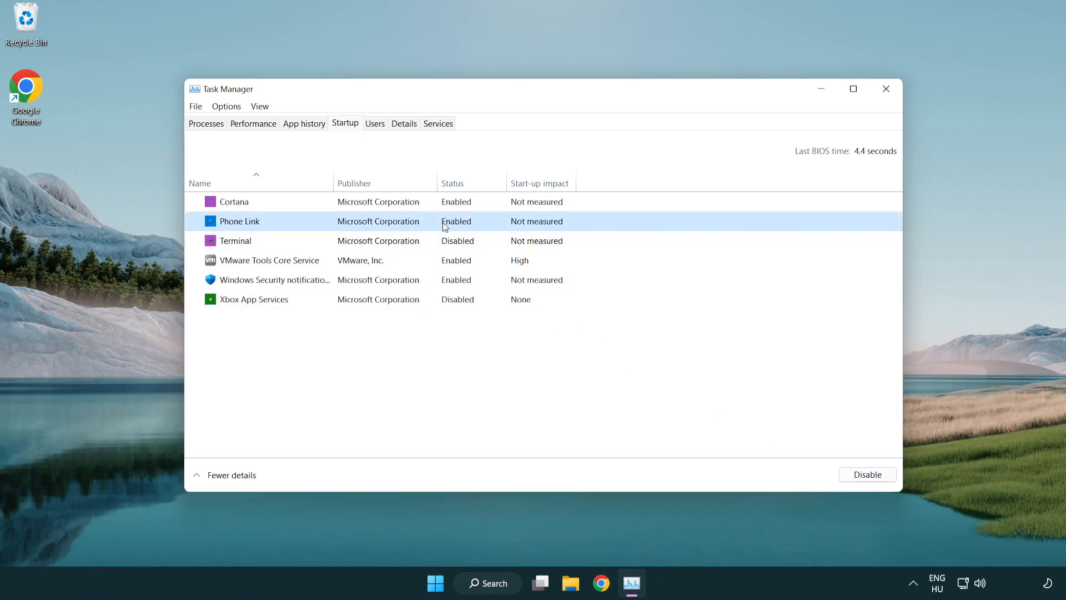
pyautogui.click(866, 474)
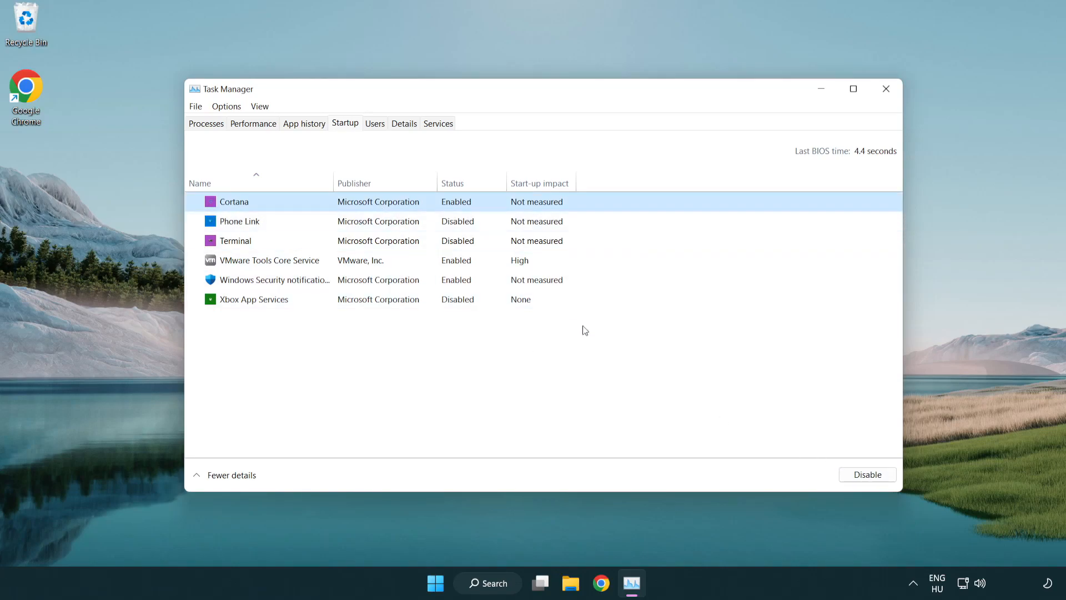
pyautogui.click(867, 473)
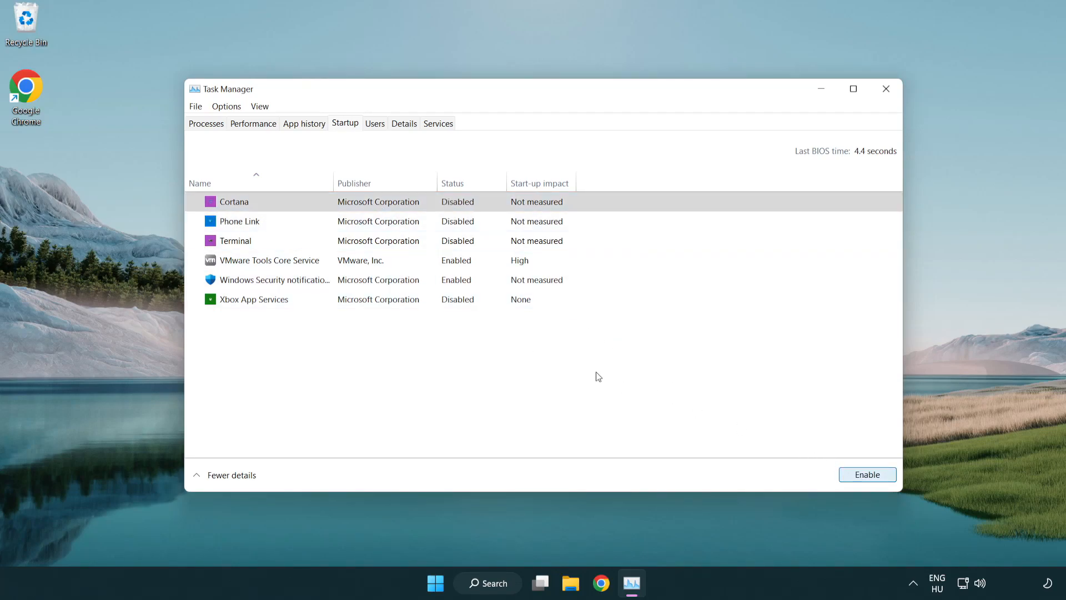
pyautogui.click(275, 279)
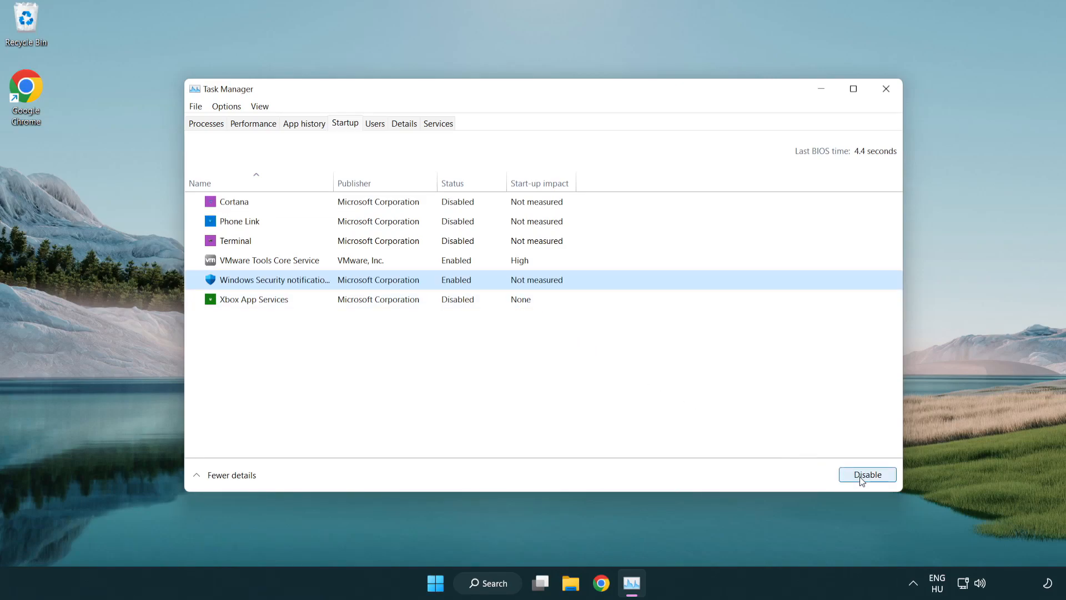
pyautogui.click(867, 473)
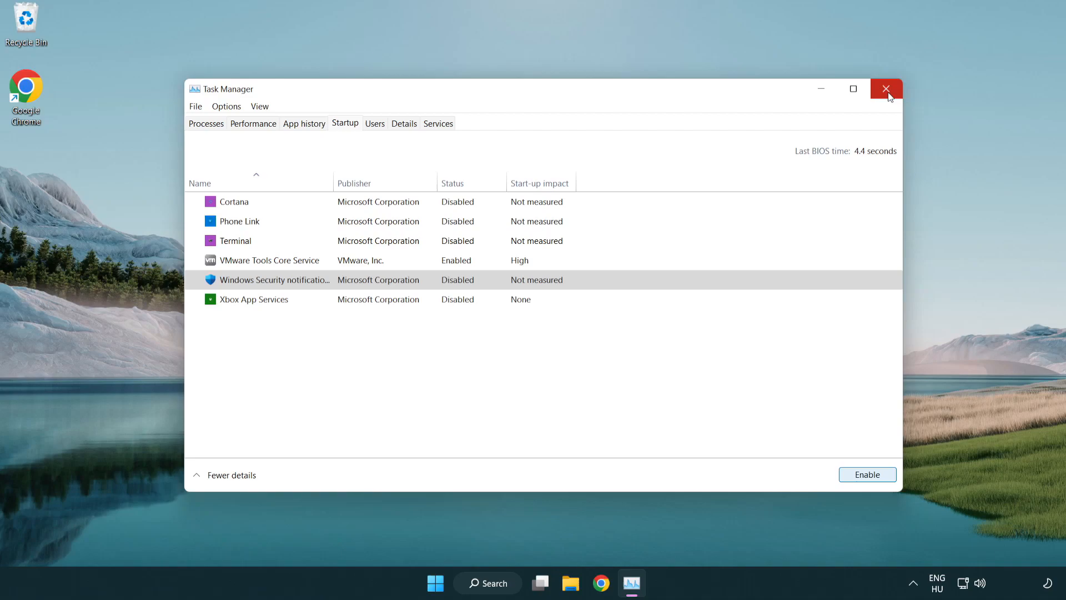
pyautogui.click(886, 89)
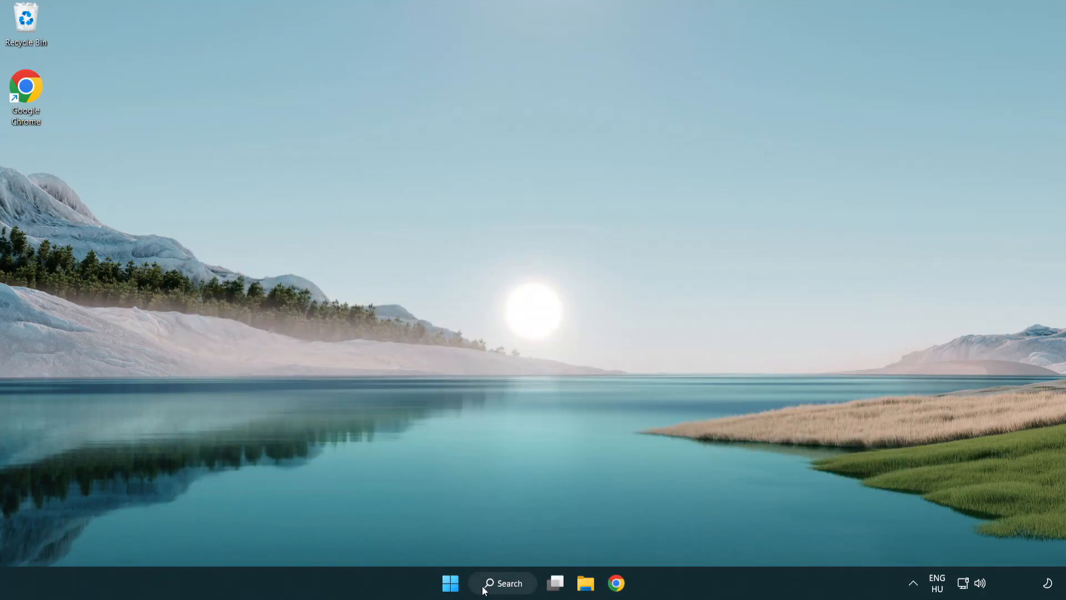
# Search for 'cmd' and launch Command Prompt as administrator
pyautogui.click(502, 582)
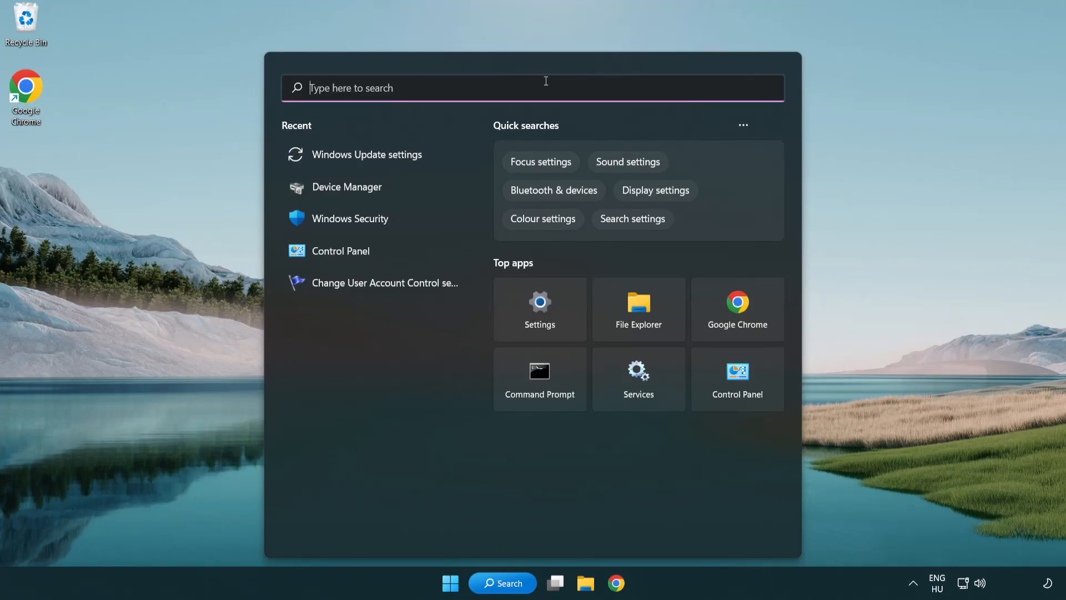
pyautogui.write('cmd')
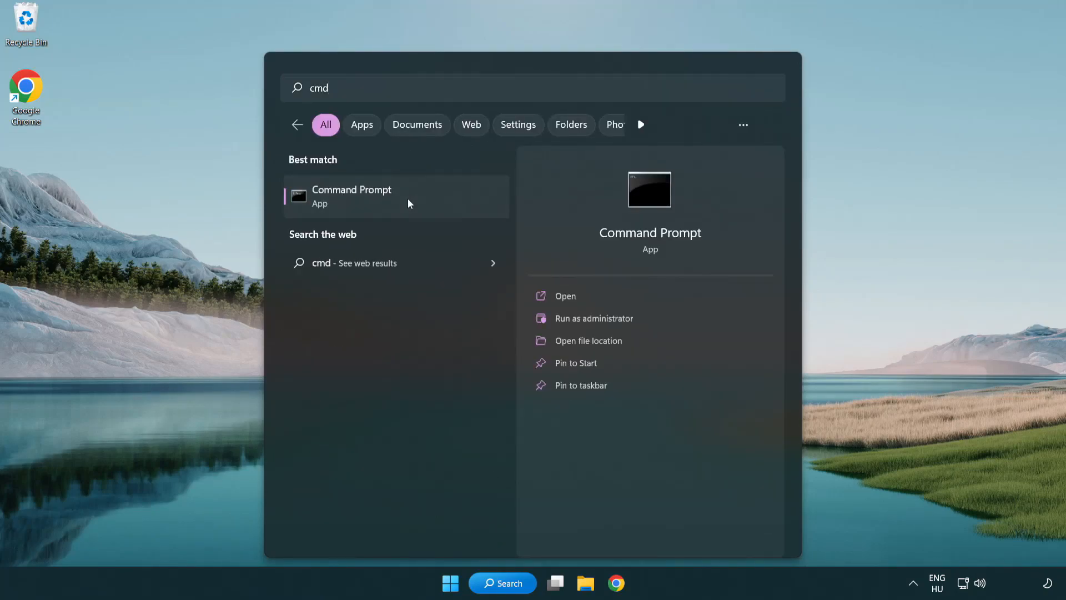
pyautogui.rightClick(352, 196)
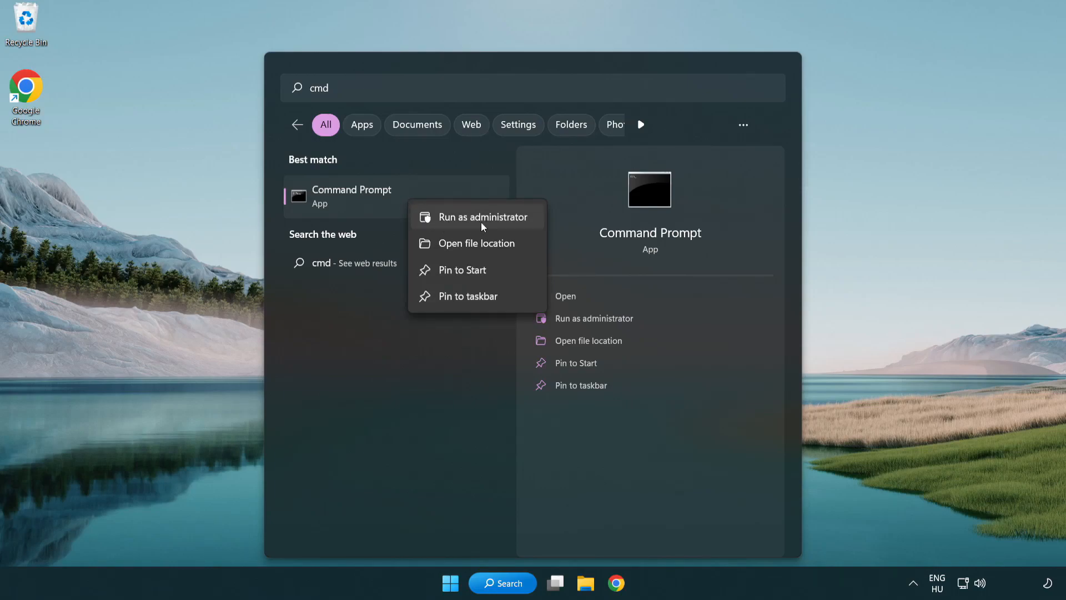
pyautogui.click(477, 216)
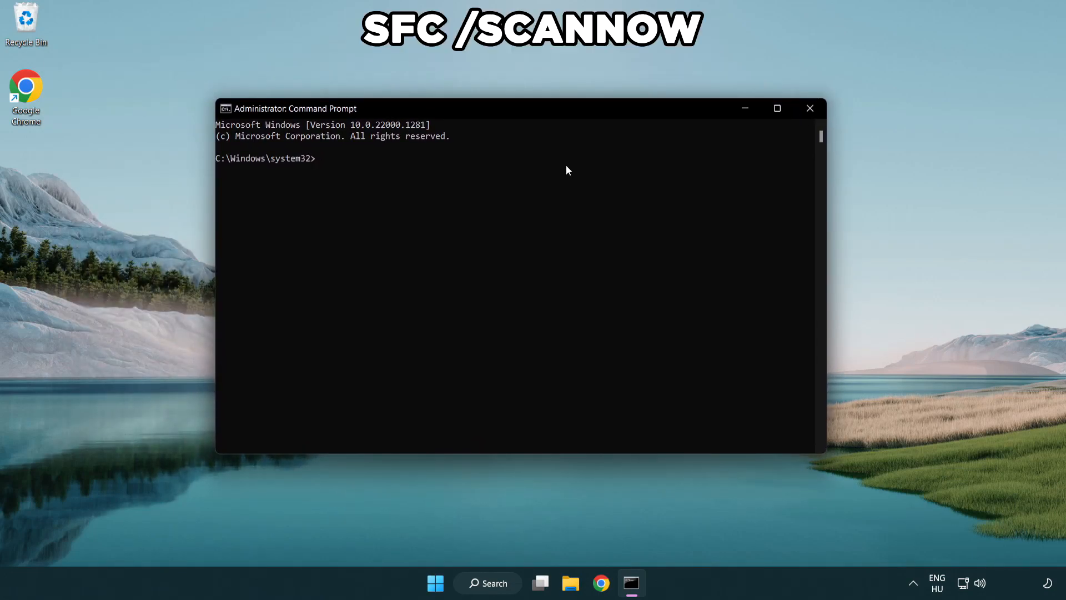
# Run sfc /scannow to completion with no integrity violations, then close Command Prompt
pyautogui.write('sfc /s')
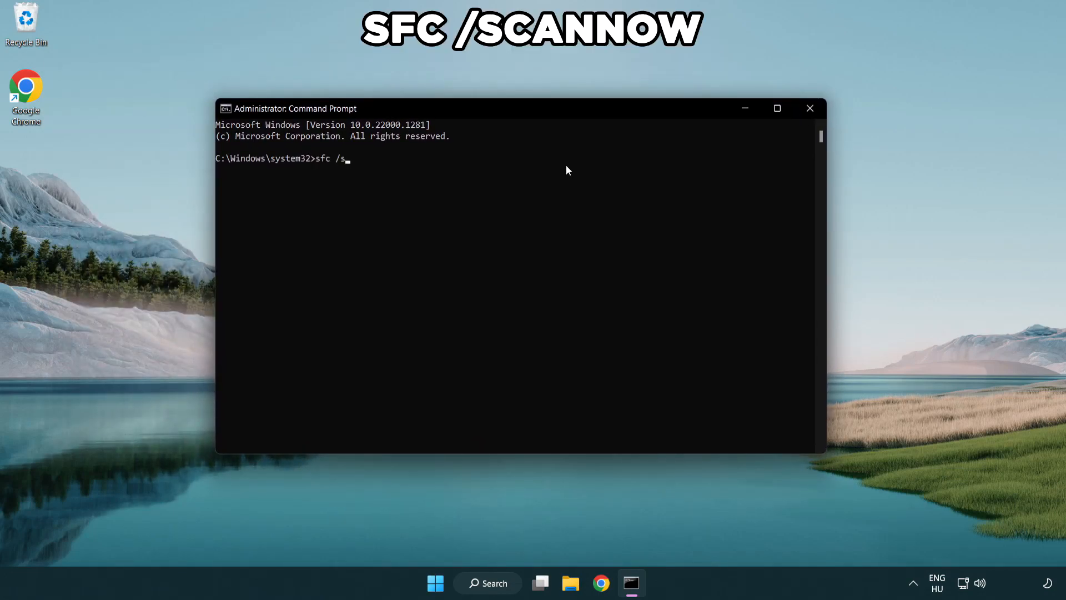
pyautogui.write('cannow')
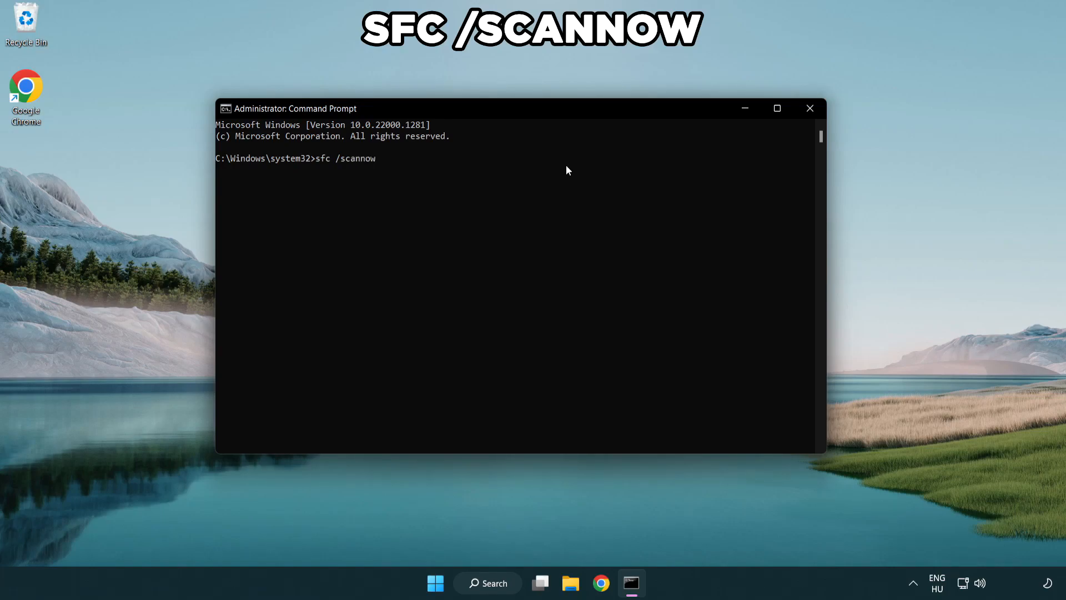
pyautogui.press('enter')
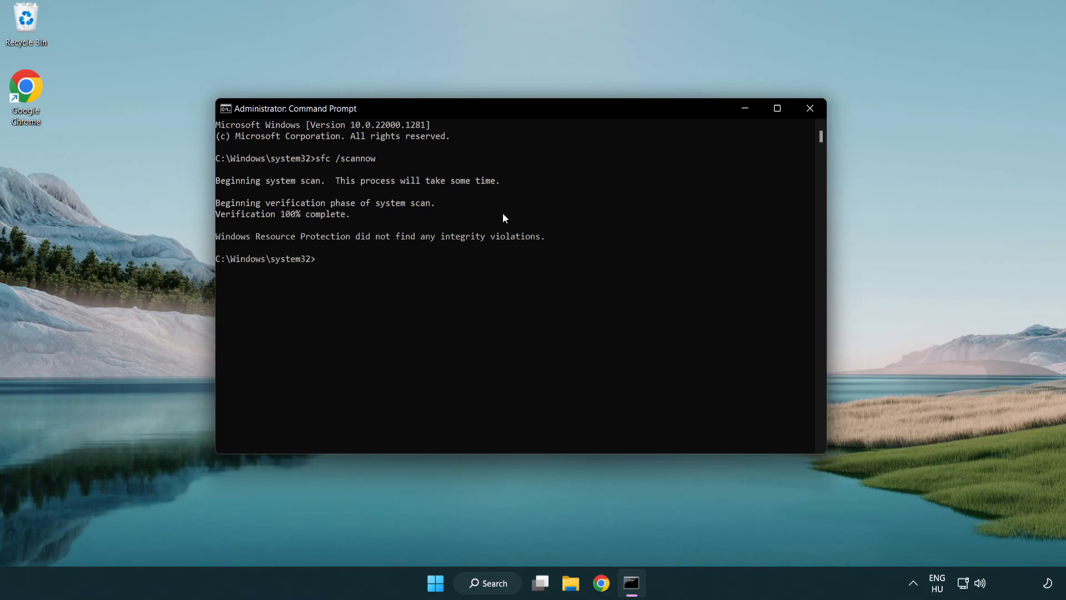
pyautogui.moveTo(511, 184)
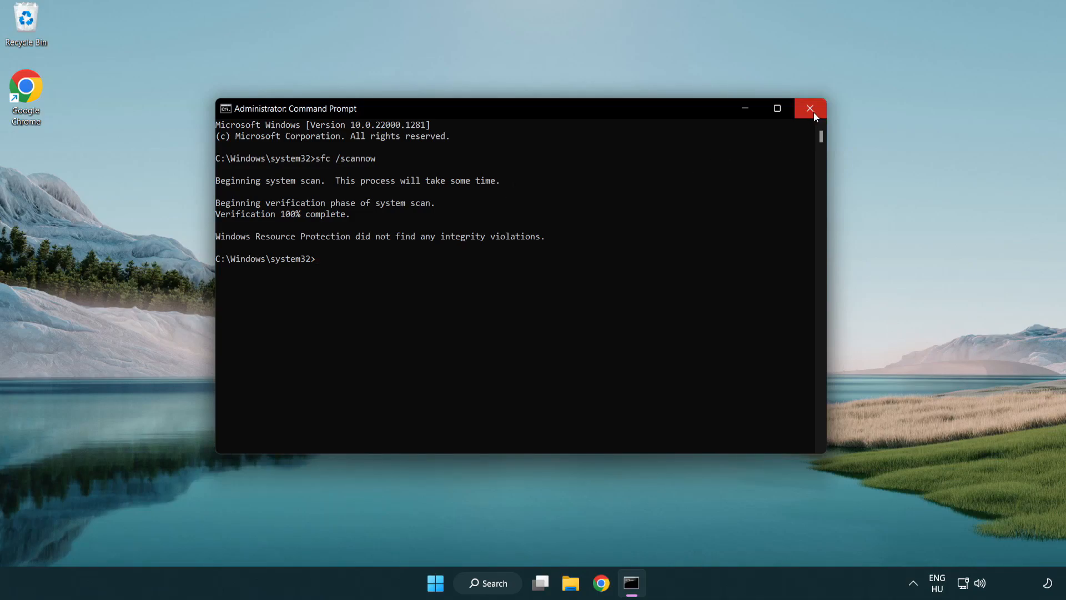
pyautogui.click(809, 109)
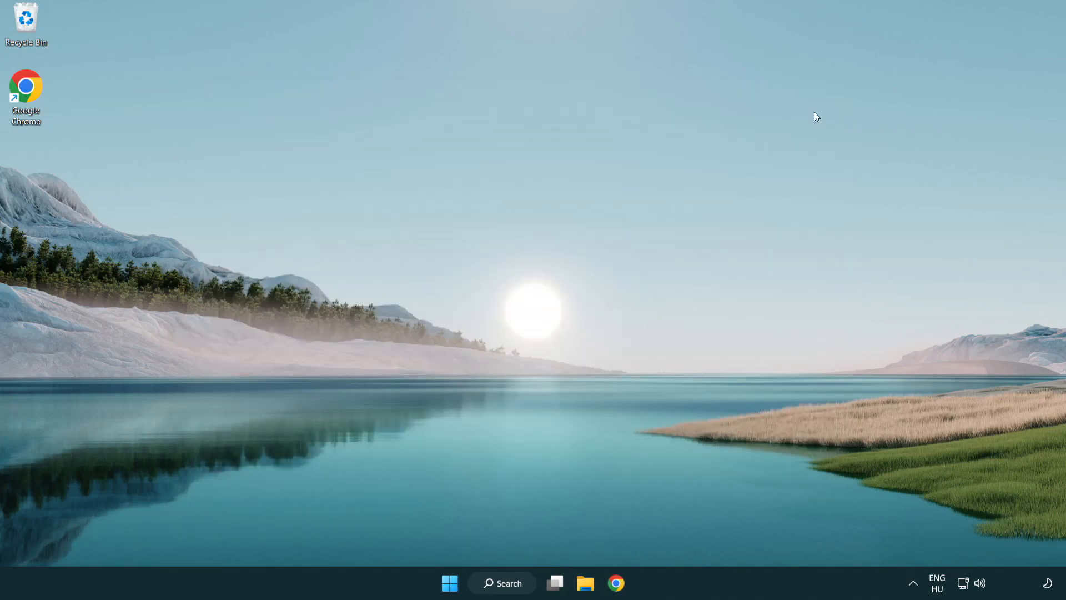
pyautogui.click(448, 583)
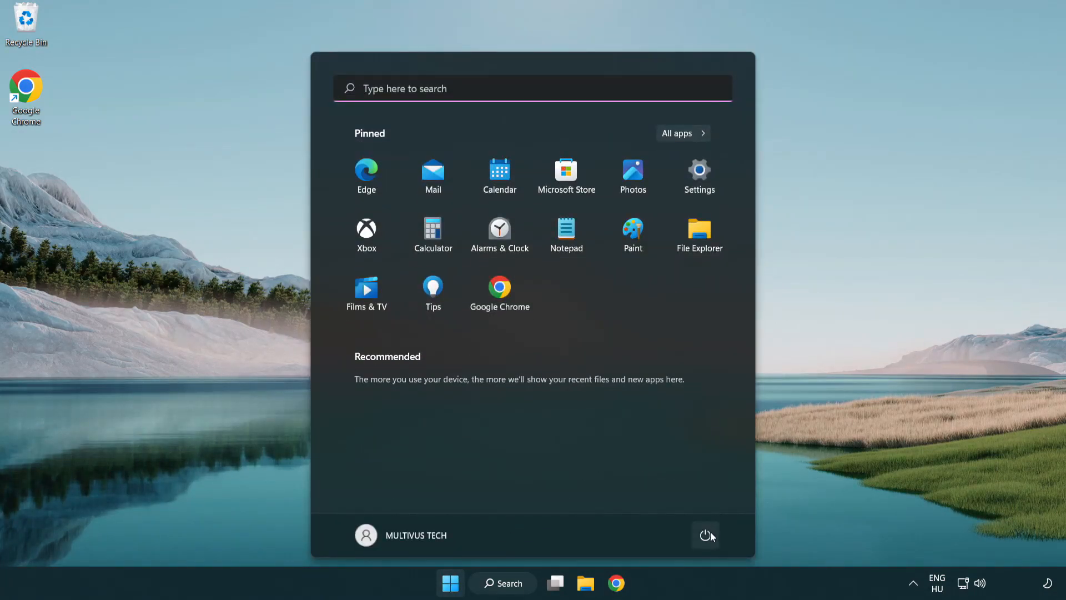
pyautogui.click(705, 536)
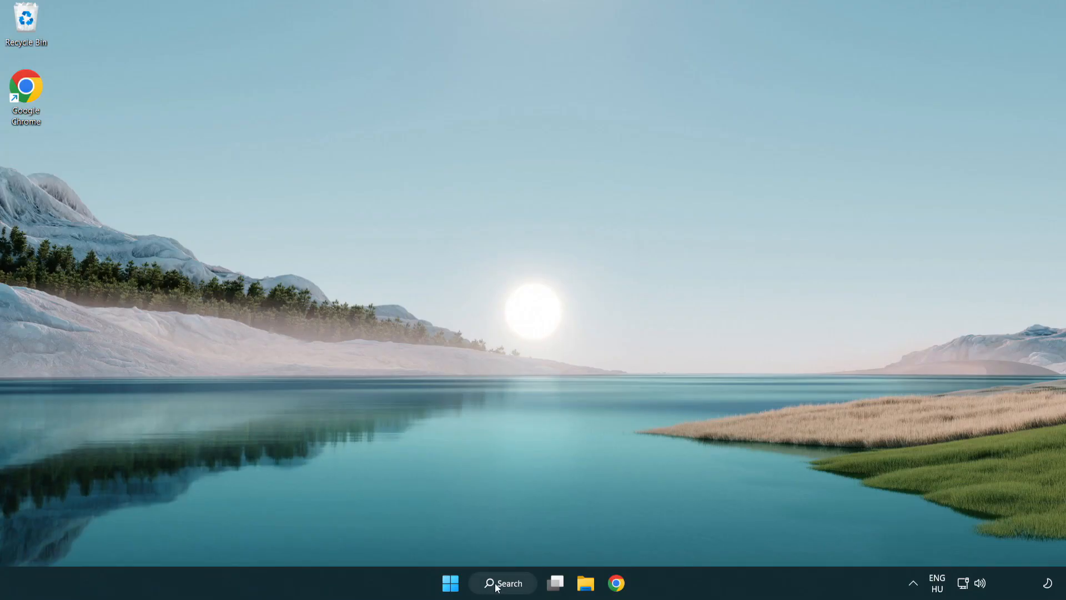
# Search the taskbar for 'security' and launch the Windows Security app
pyautogui.click(502, 582)
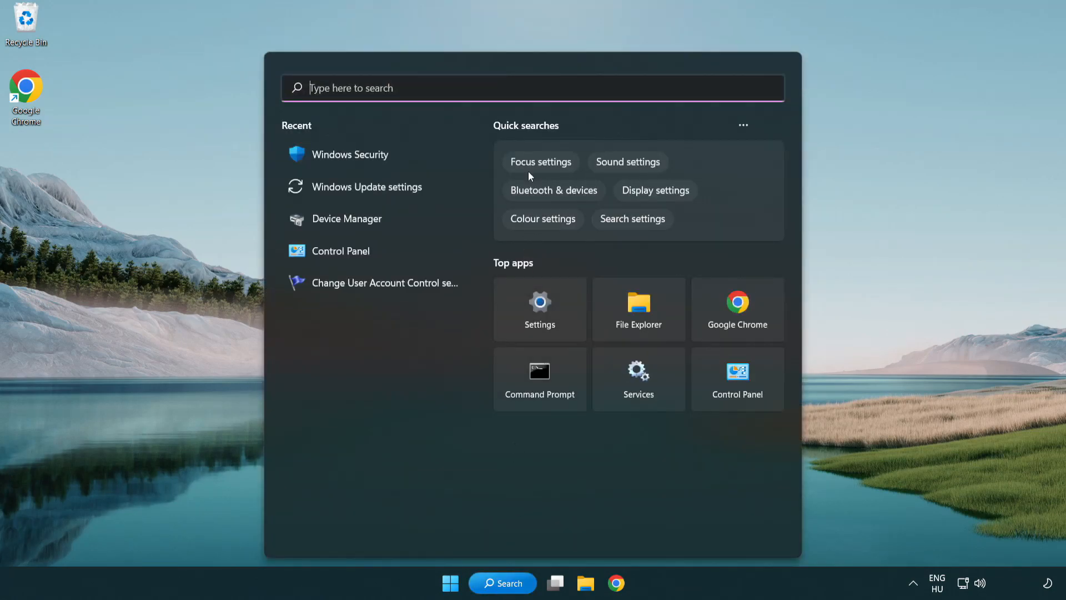
pyautogui.write('securi')
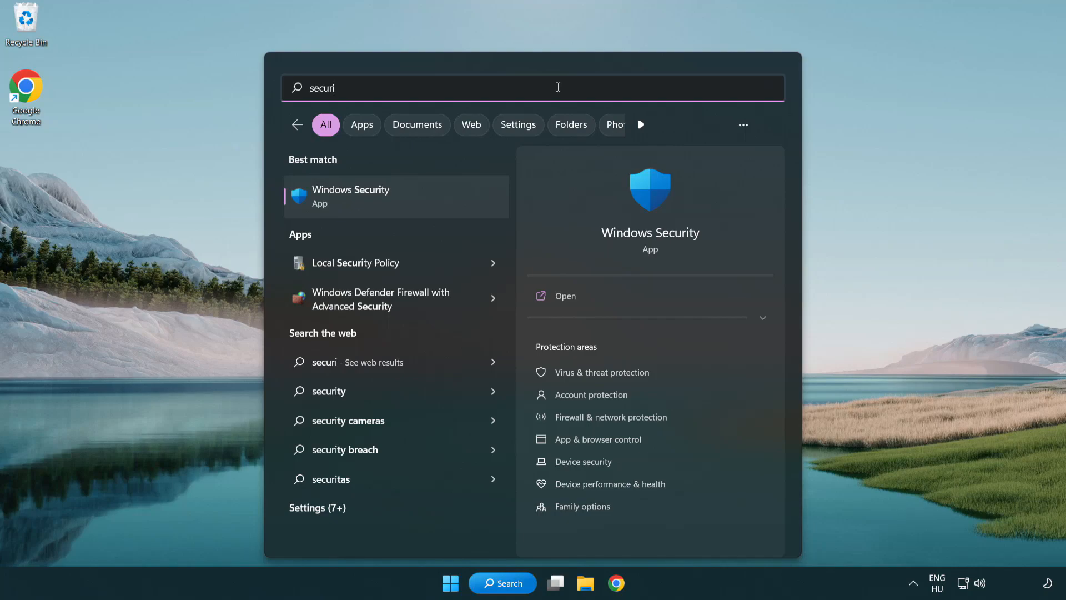
pyautogui.write('ty')
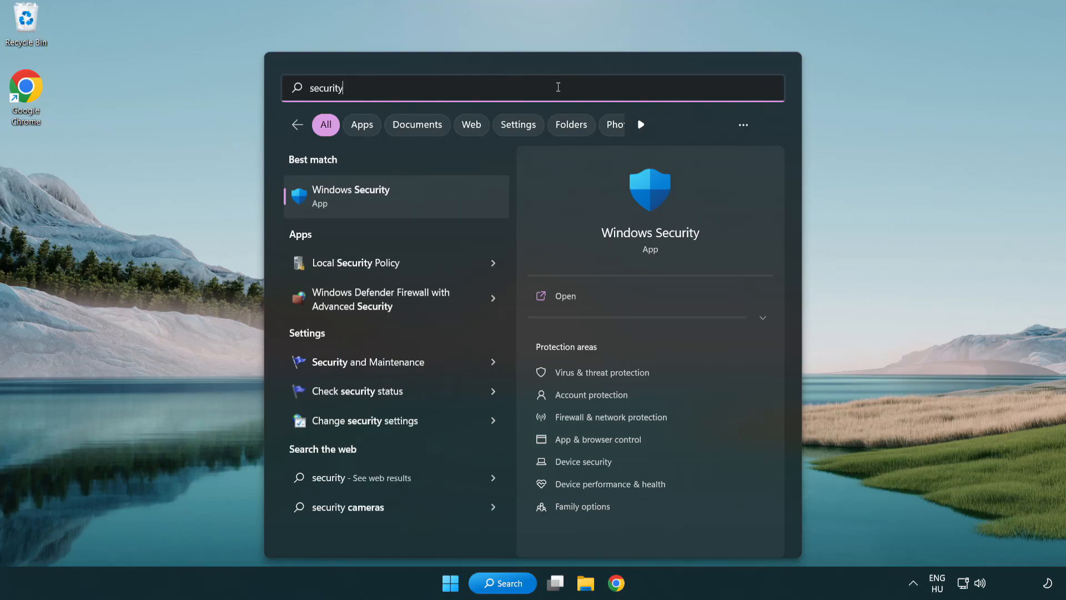
pyautogui.moveTo(436, 206)
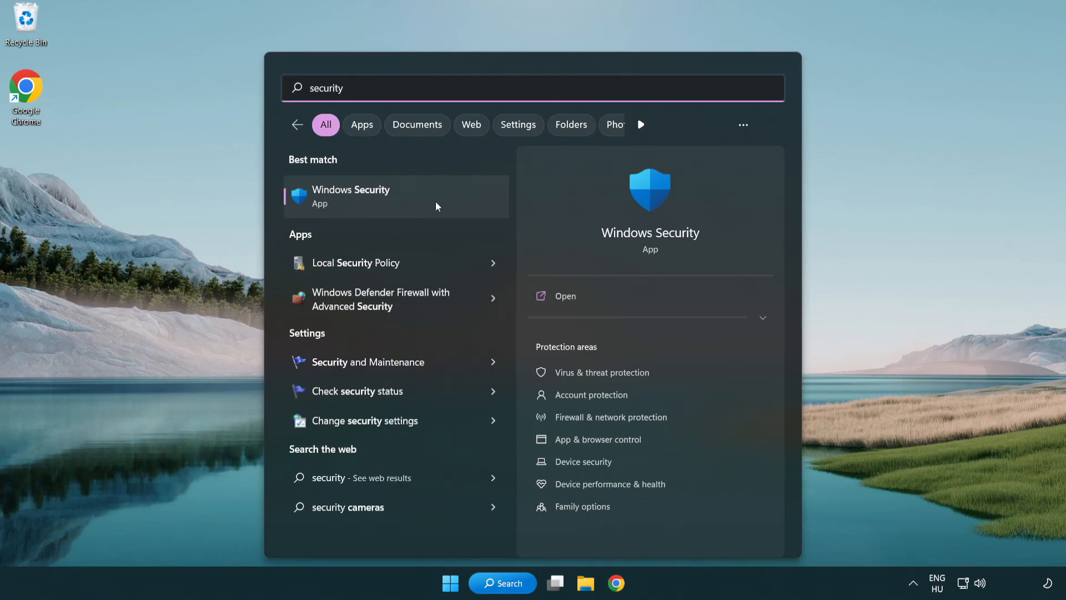
pyautogui.click(351, 197)
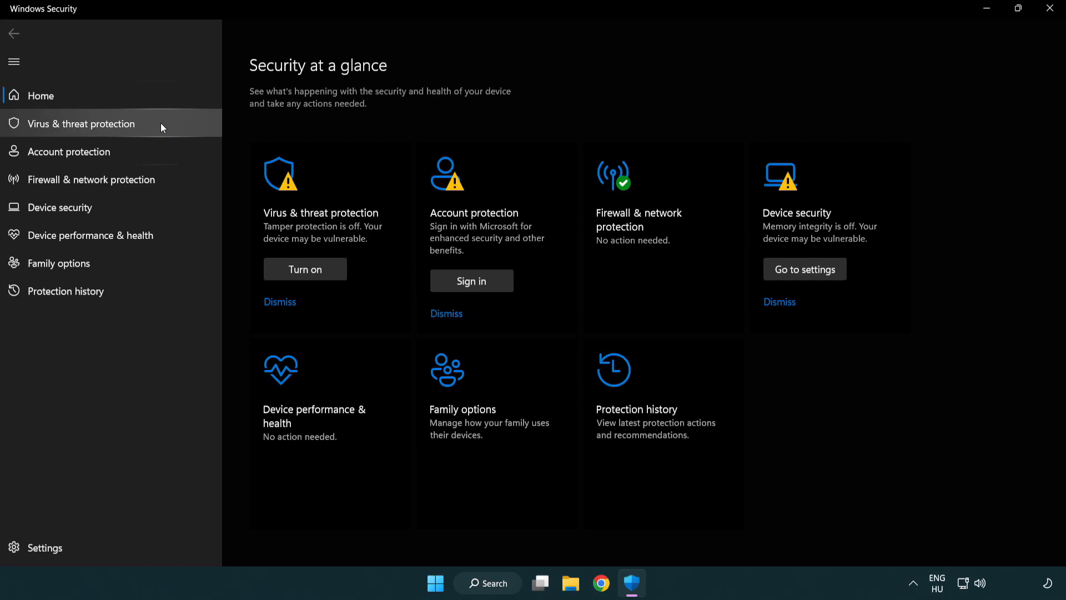
# Go through Virus & threat protection's Manage settings to the Add or remove exclusions page
pyautogui.click(80, 123)
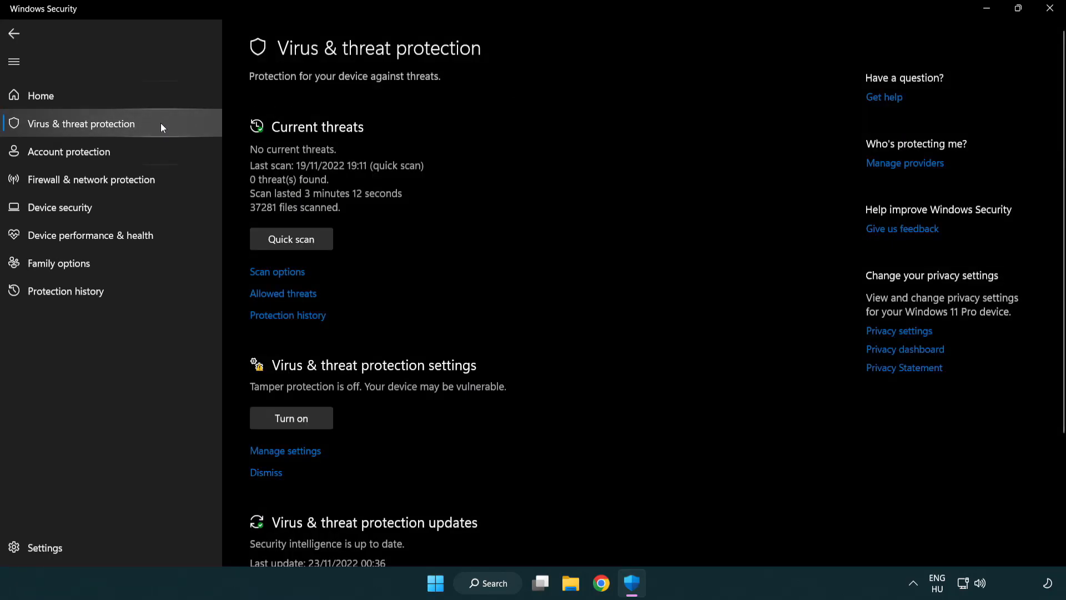
pyautogui.scroll(-3)
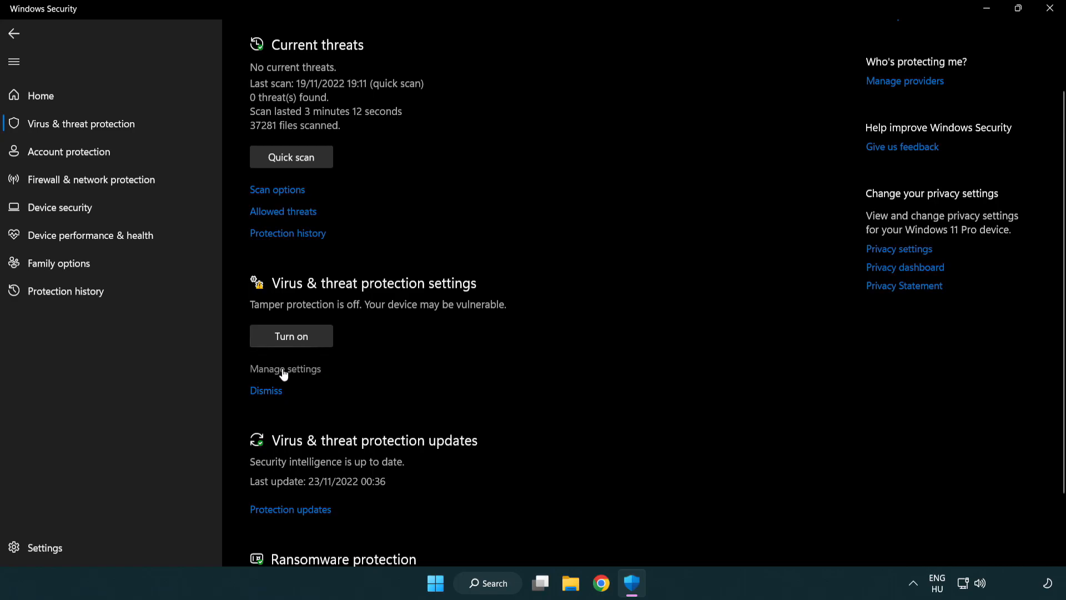
pyautogui.click(285, 369)
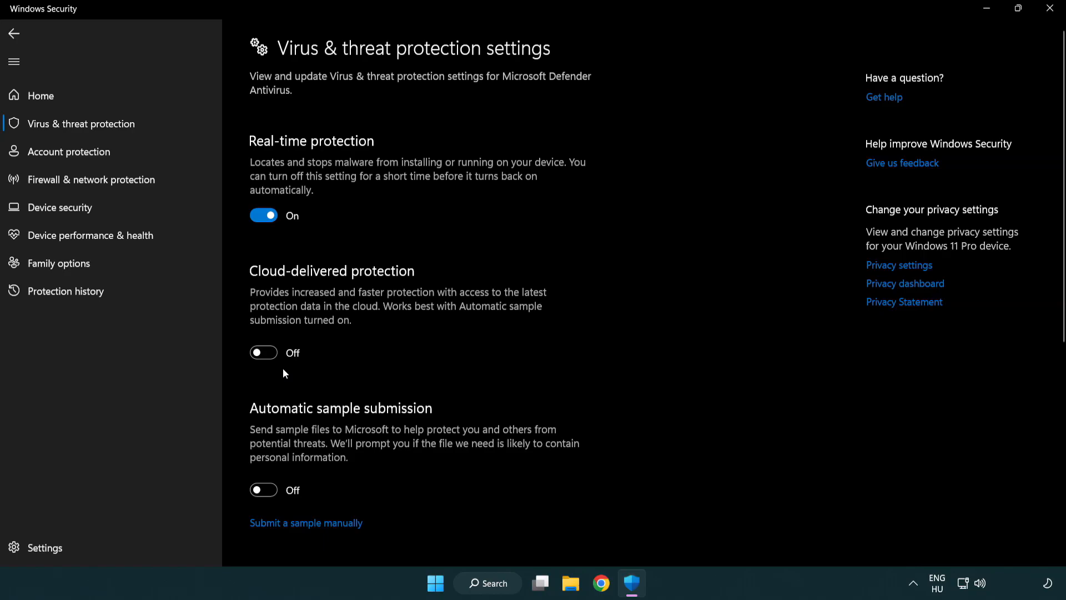
pyautogui.scroll(-3)
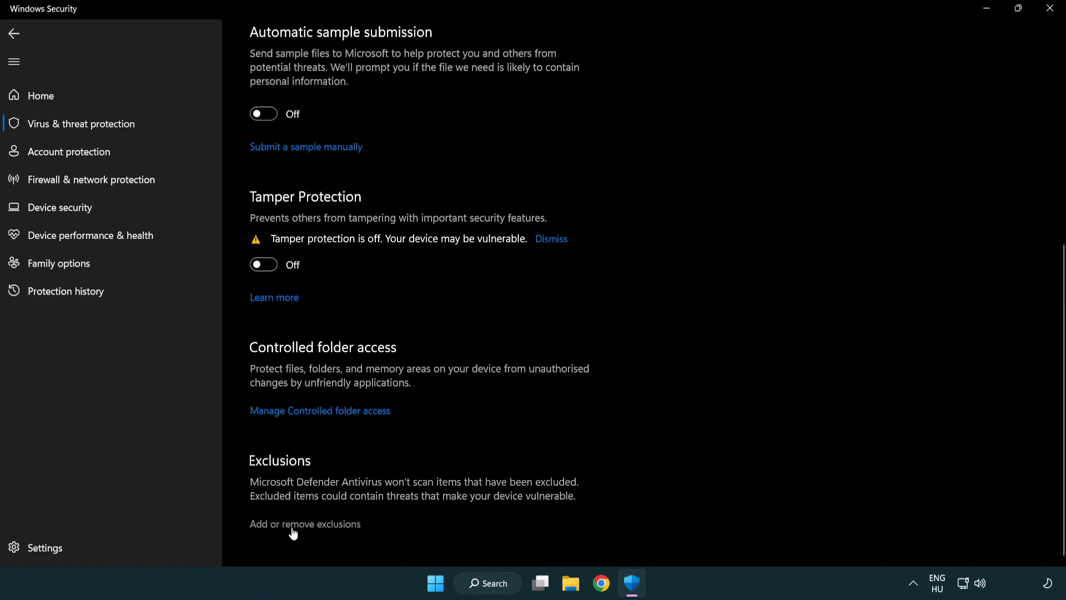
pyautogui.click(305, 524)
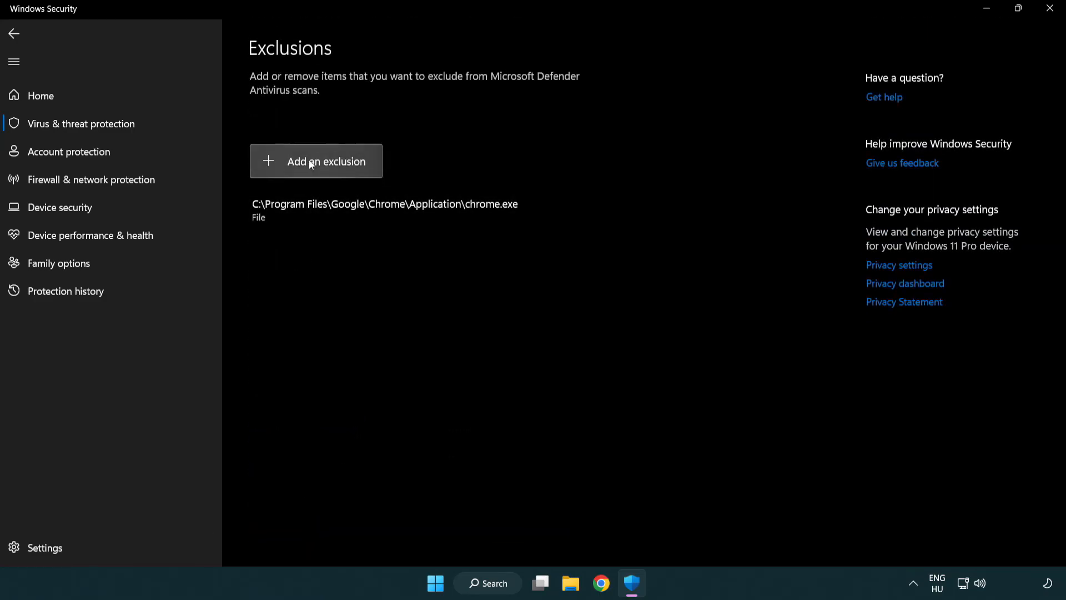
# Add a new exclusion of type Folder to bring up the folder picker
pyautogui.click(315, 161)
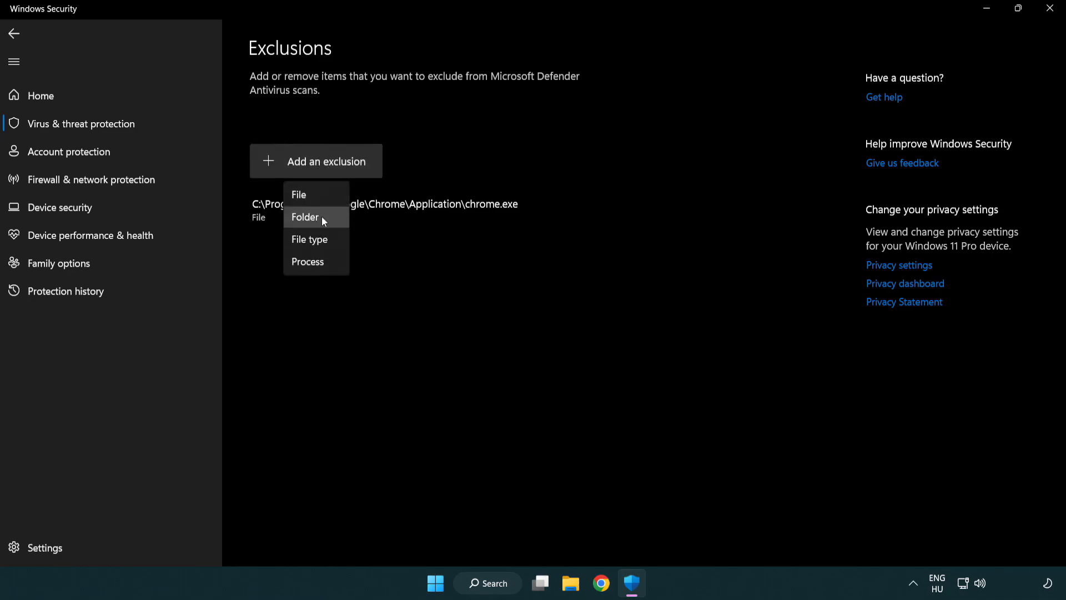
pyautogui.moveTo(320, 195)
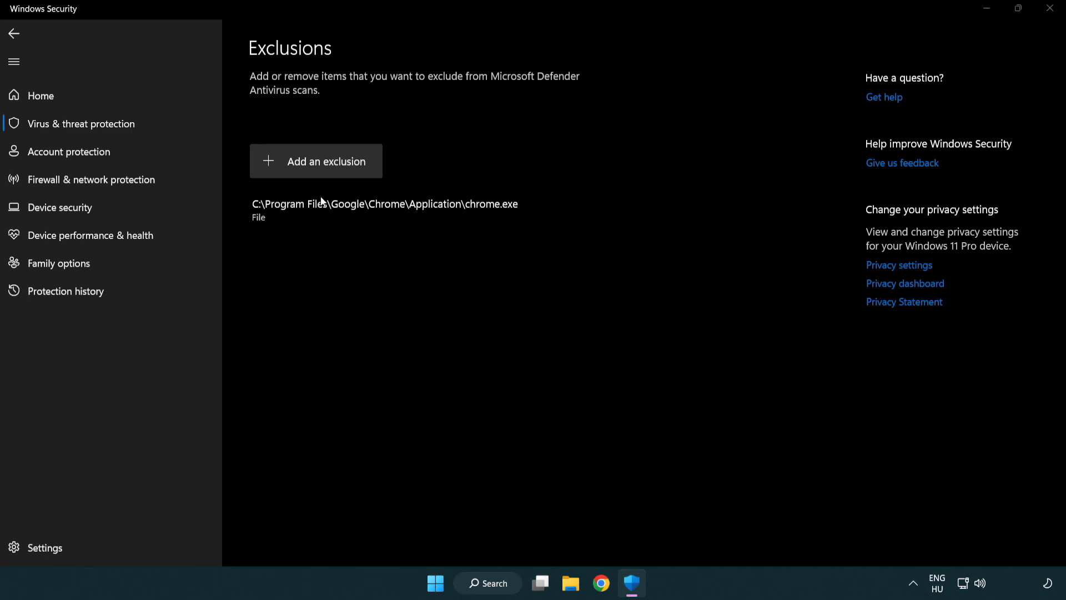
pyautogui.click(315, 161)
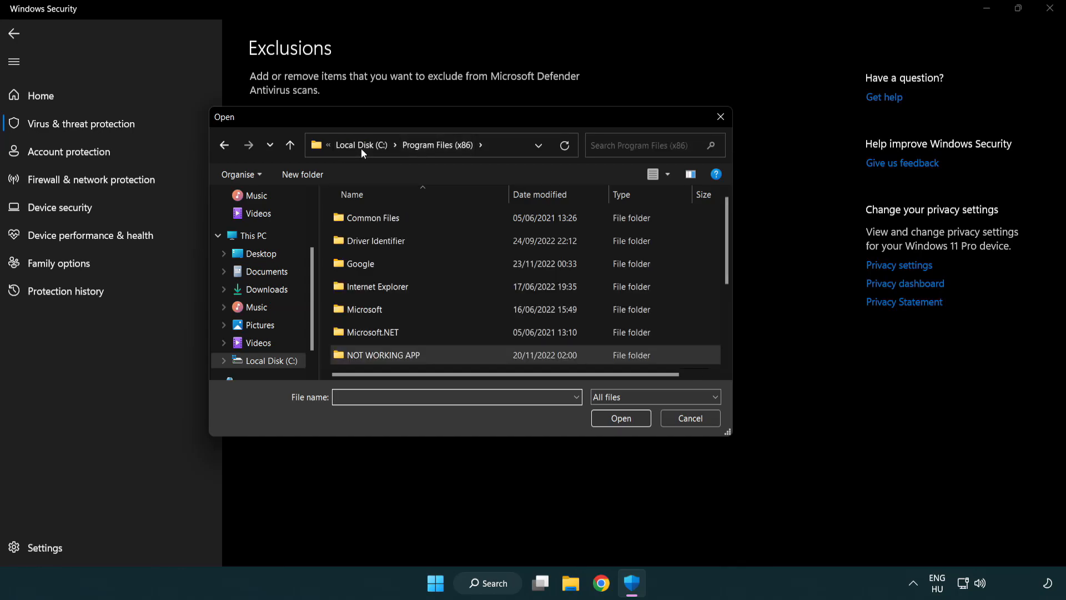
# Exclude C:\Program Files (x86)\NOT WORKING APP from Defender, then close Windows Security
pyautogui.click(251, 235)
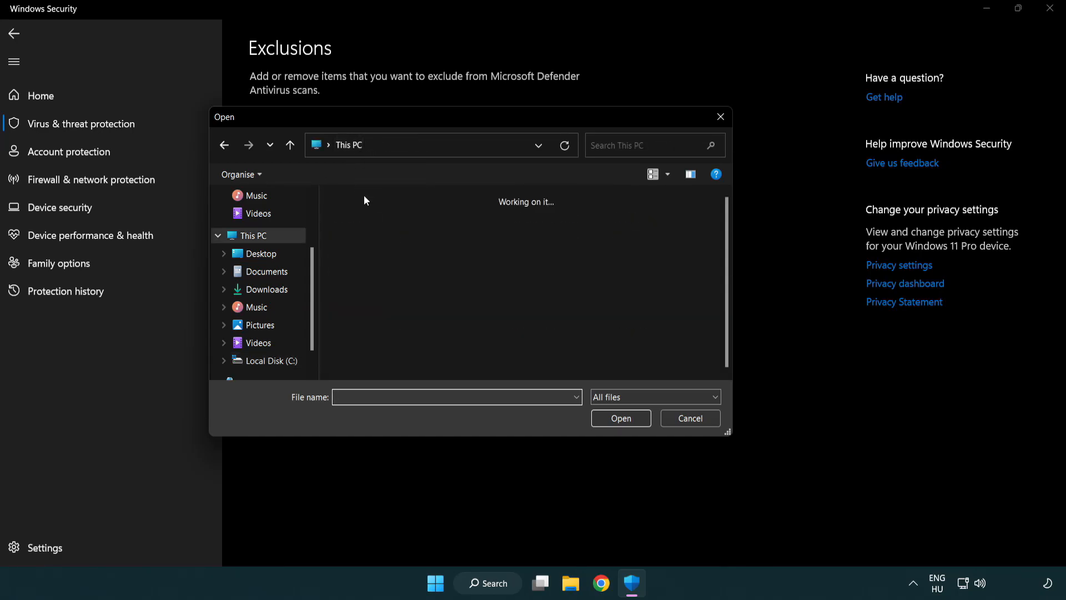
pyautogui.click(269, 360)
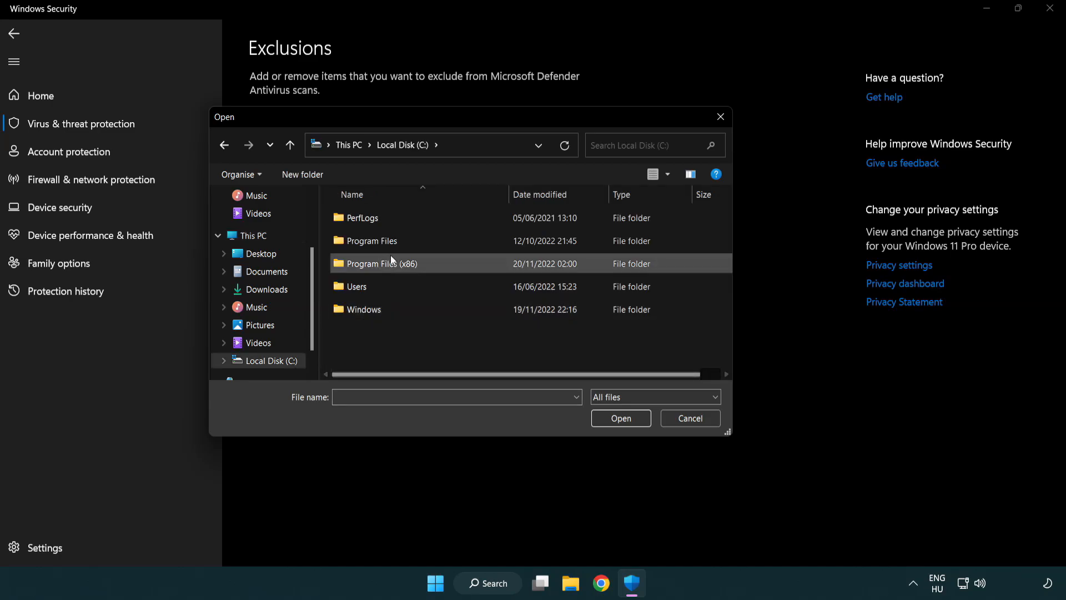
pyautogui.doubleClick(378, 264)
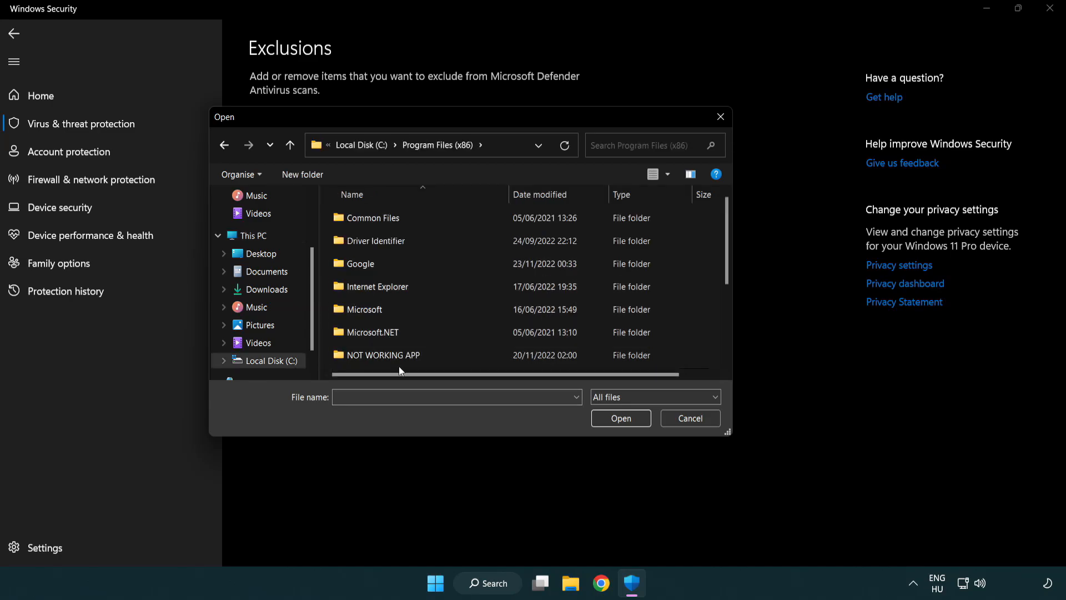
pyautogui.doubleClick(383, 354)
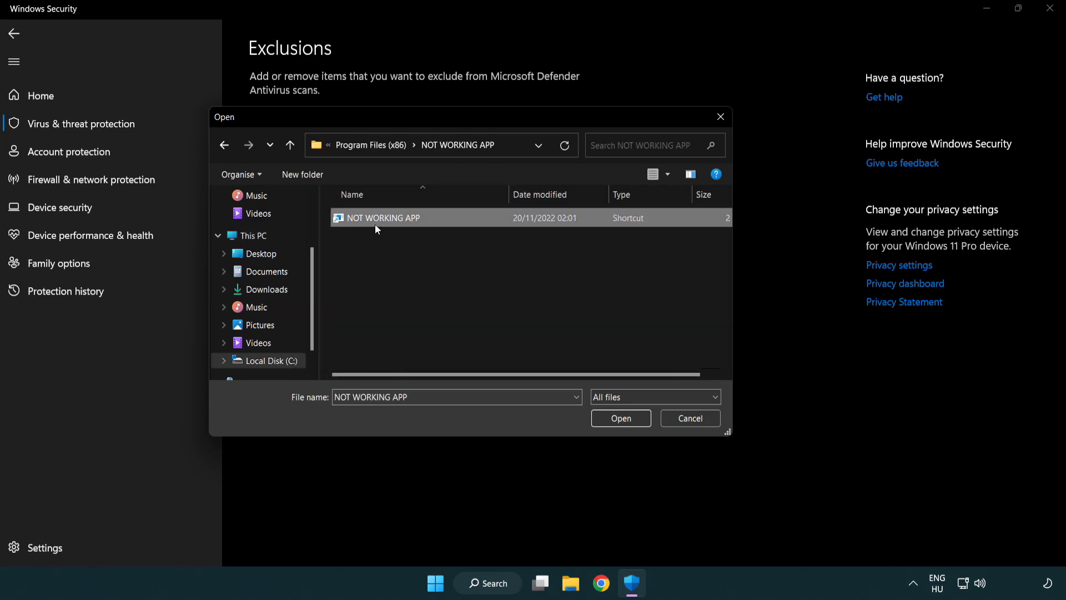
pyautogui.click(619, 418)
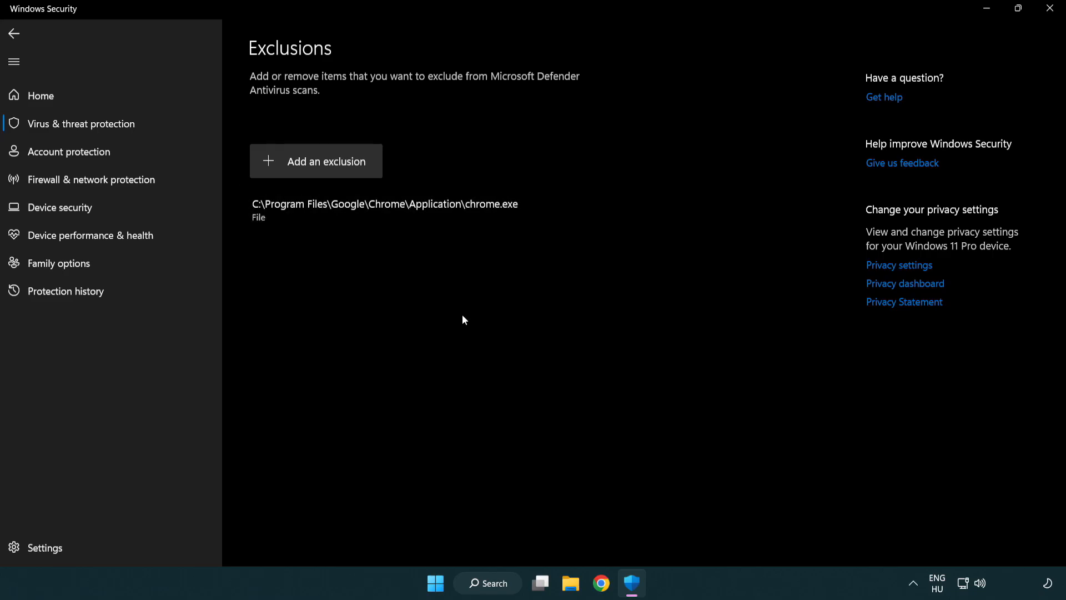
pyautogui.moveTo(1051, 9)
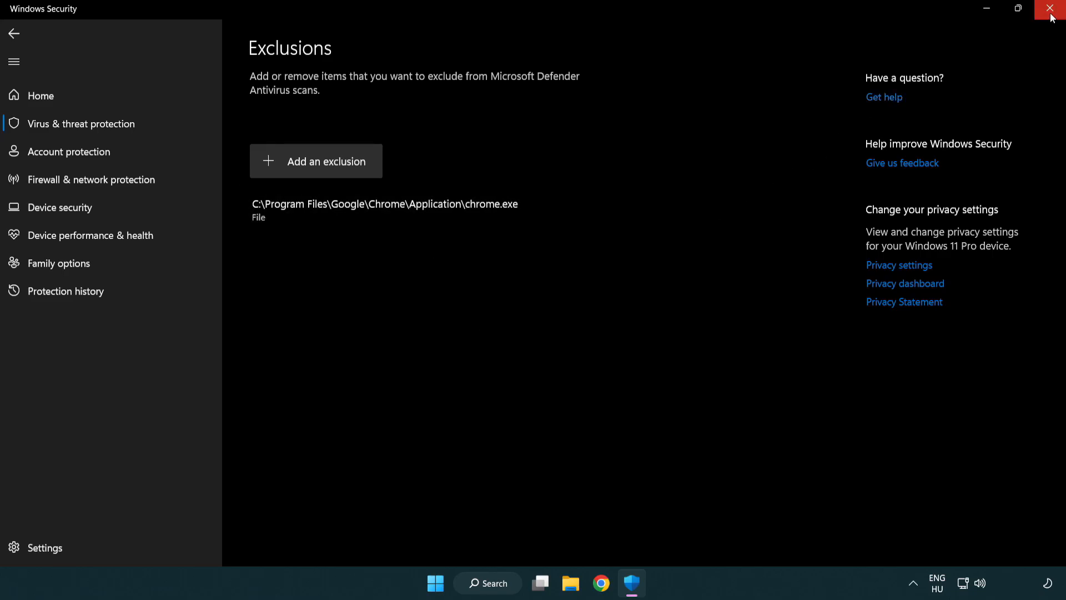
pyautogui.click(1048, 8)
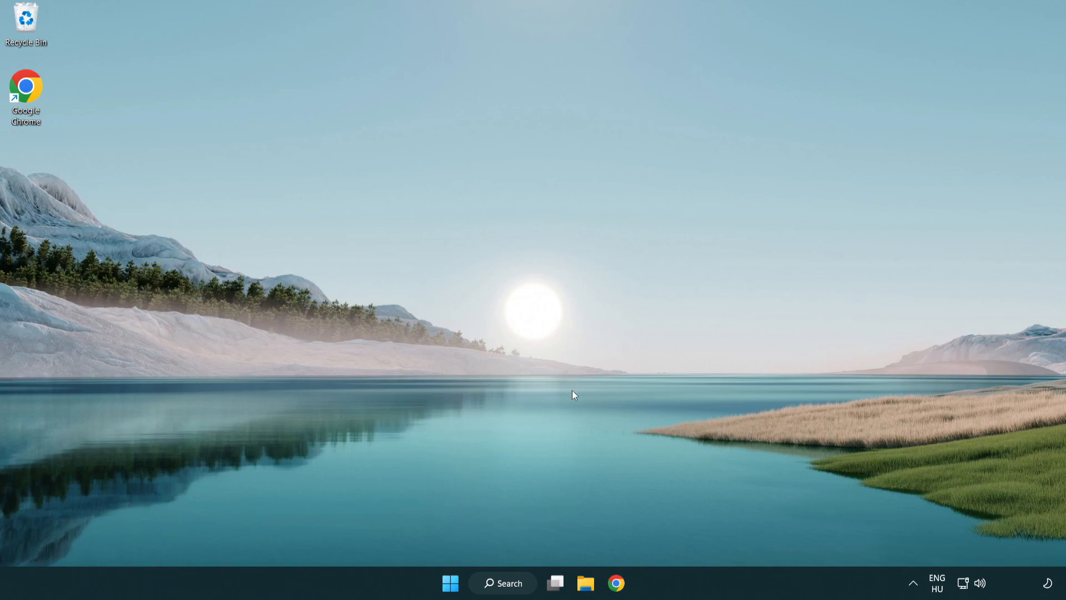
# Show the Start menu's power options with Sleep, Shut down and Restart
pyautogui.click(450, 582)
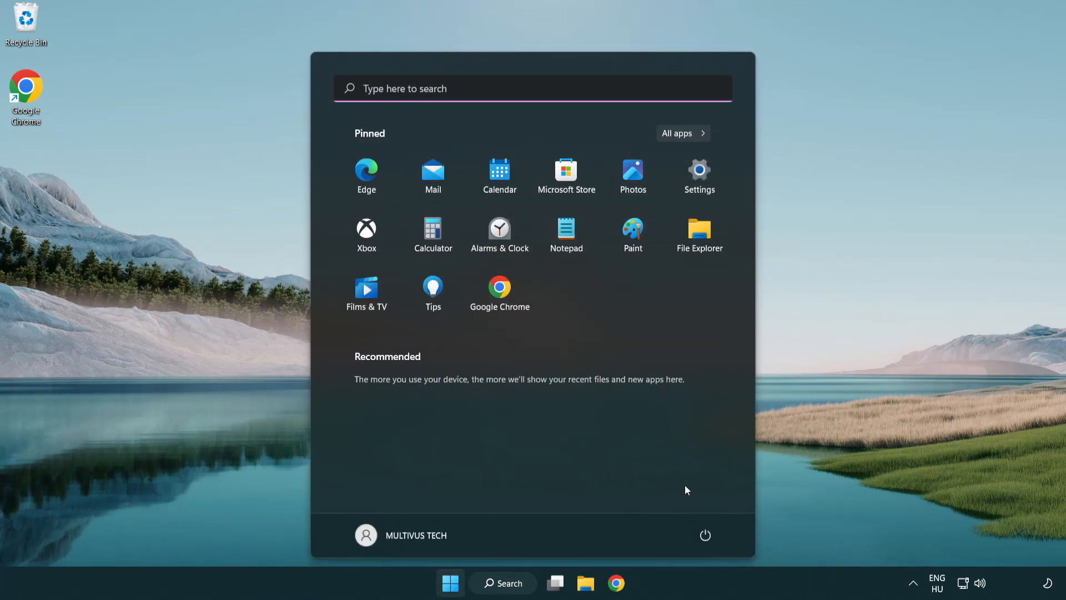
pyautogui.click(705, 535)
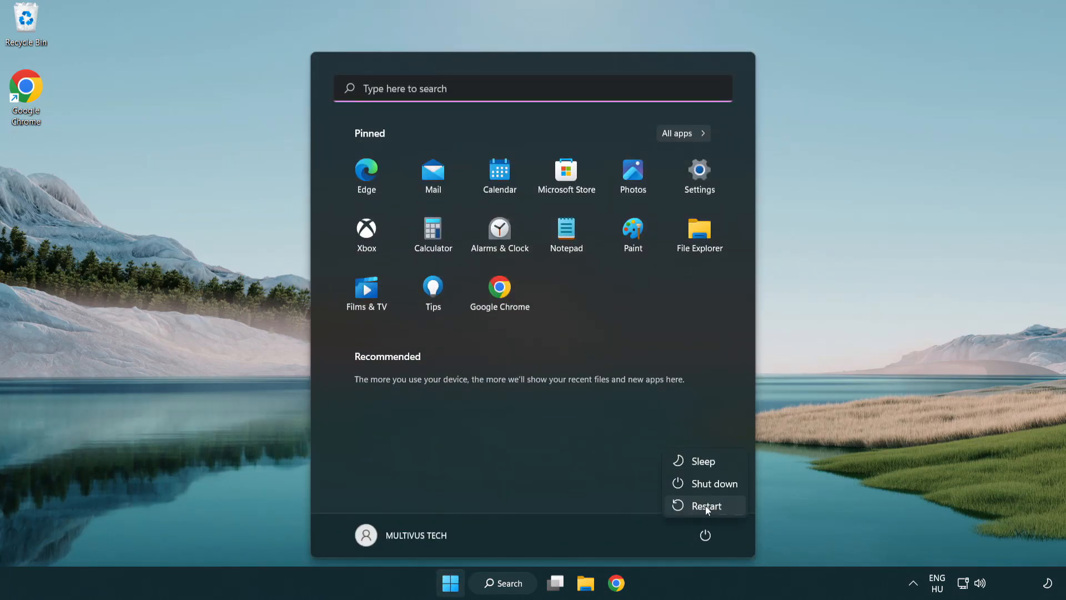
pyautogui.moveTo(707, 505)
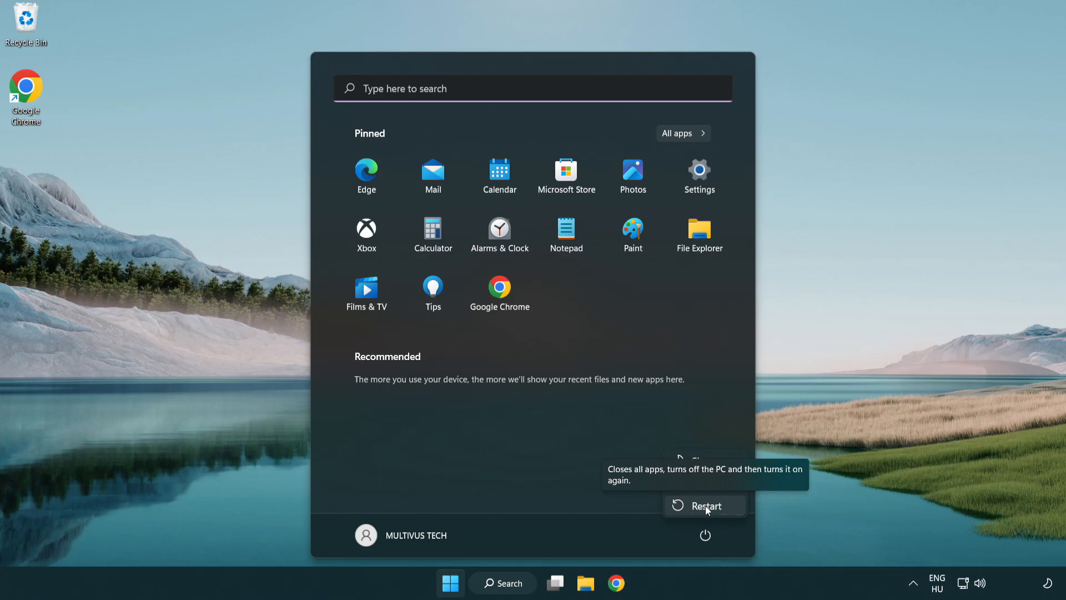